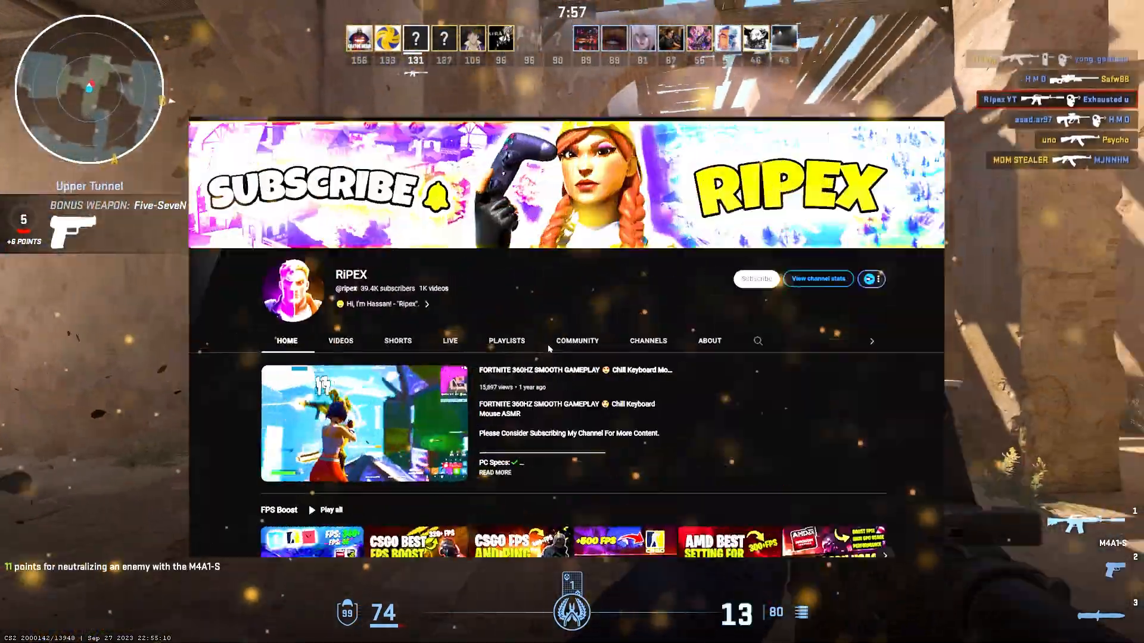
# - Show Counter-Strike 2's Advanced Video settings with the Low preset and shadows, textures, shaders low
pyautogui.click(755, 278)
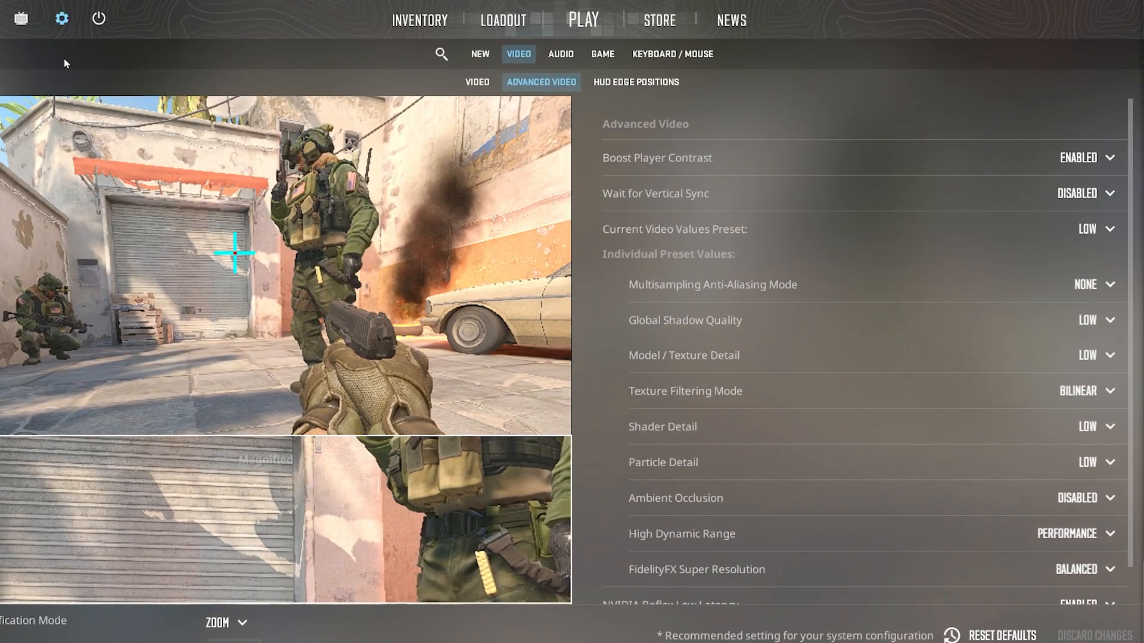
pyautogui.moveTo(62, 17)
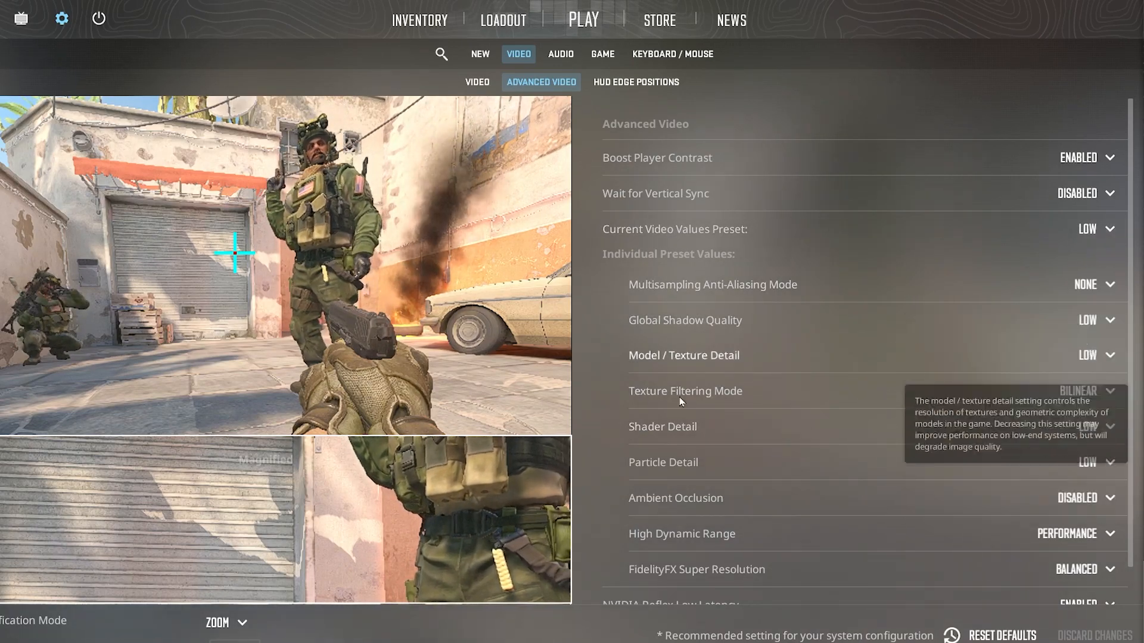
pyautogui.moveTo(636, 543)
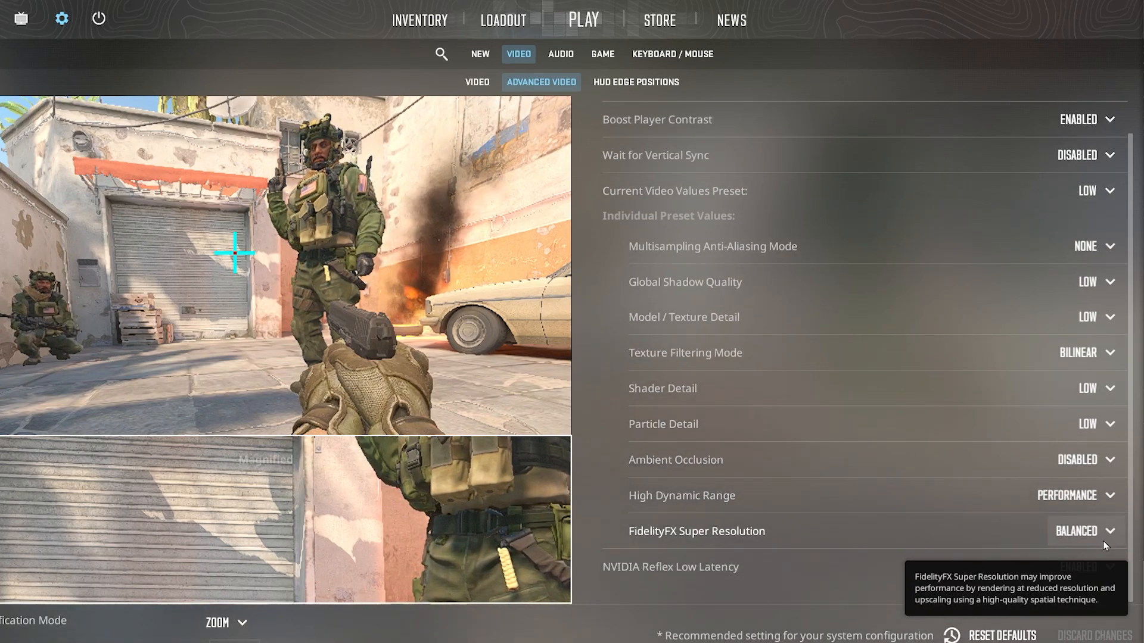
pyautogui.moveTo(698, 571)
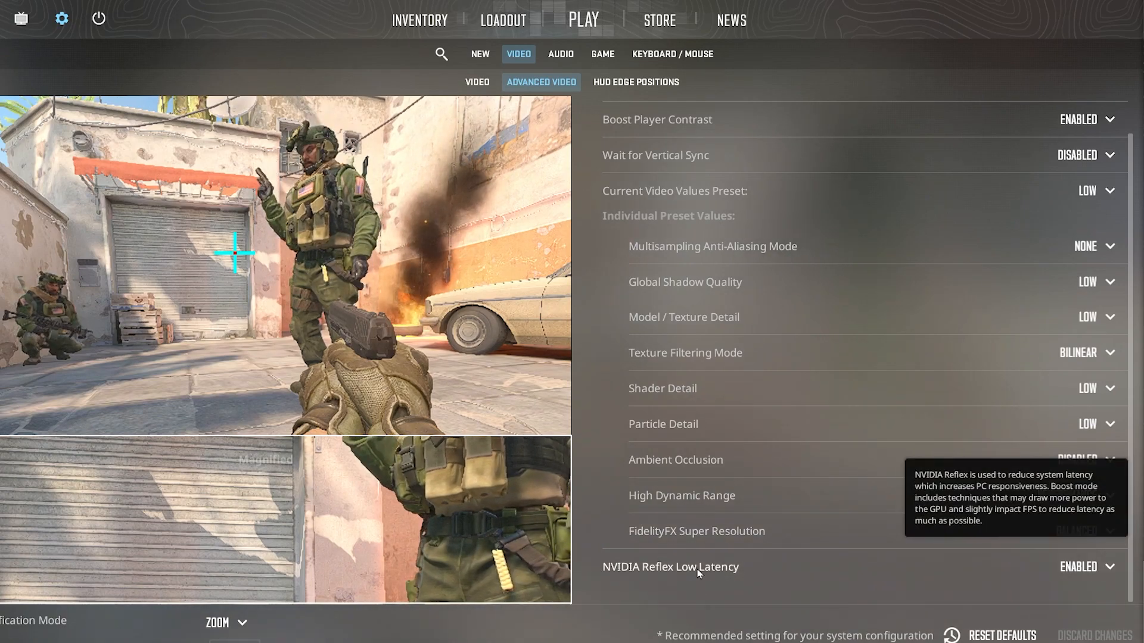
pyautogui.moveTo(1087, 582)
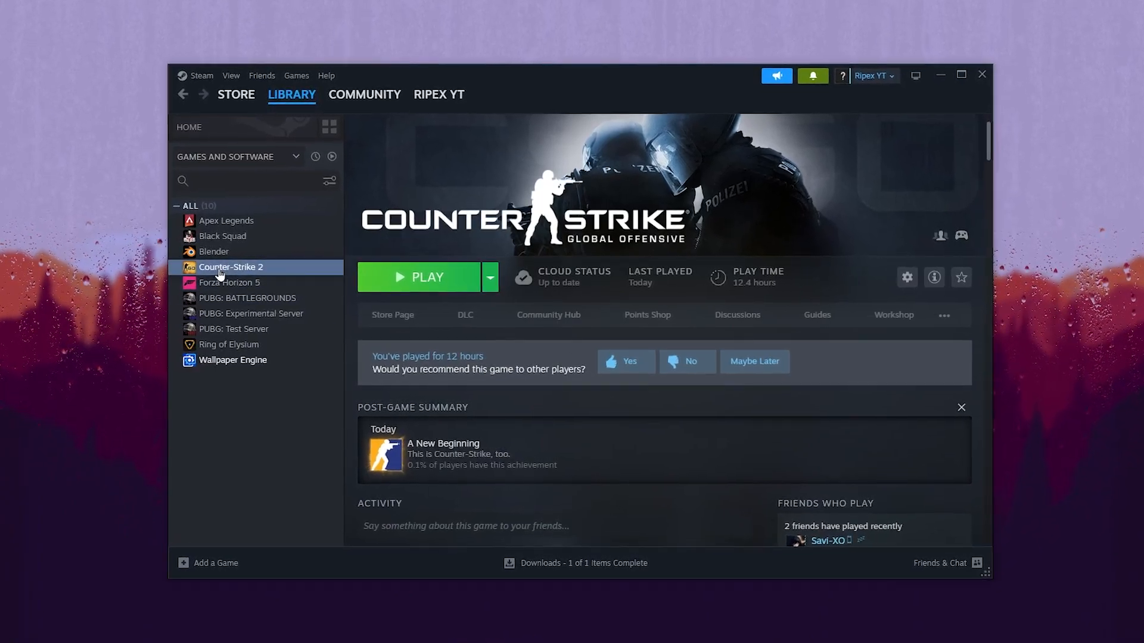
# - Open Counter-Strike 2's Properties from its context menu in the Steam Library
pyautogui.rightClick(231, 266)
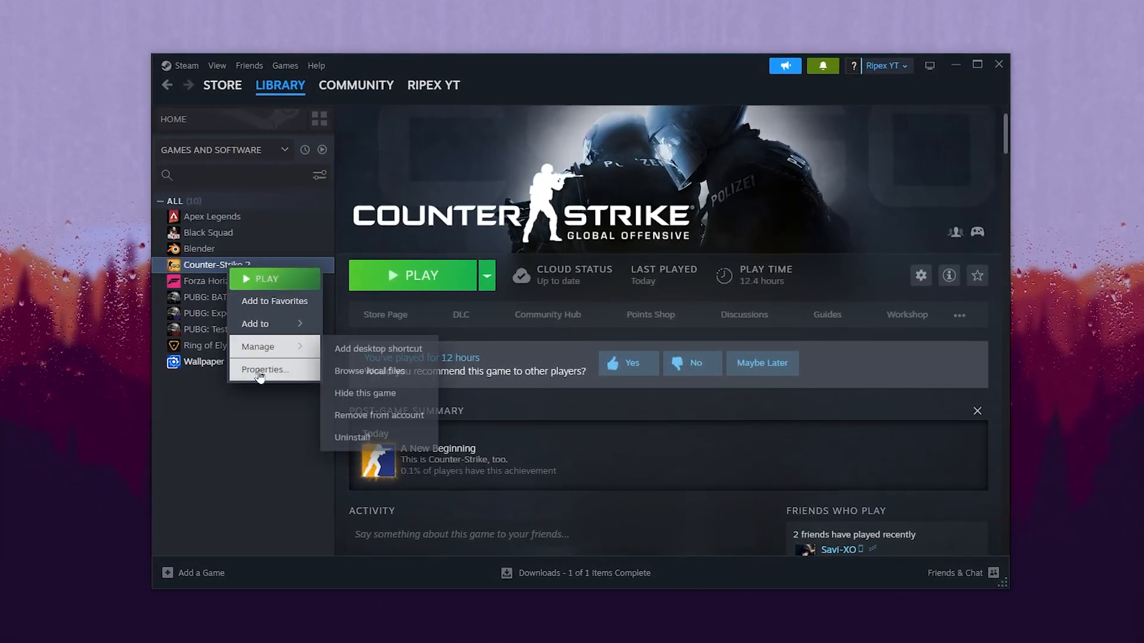
pyautogui.click(264, 369)
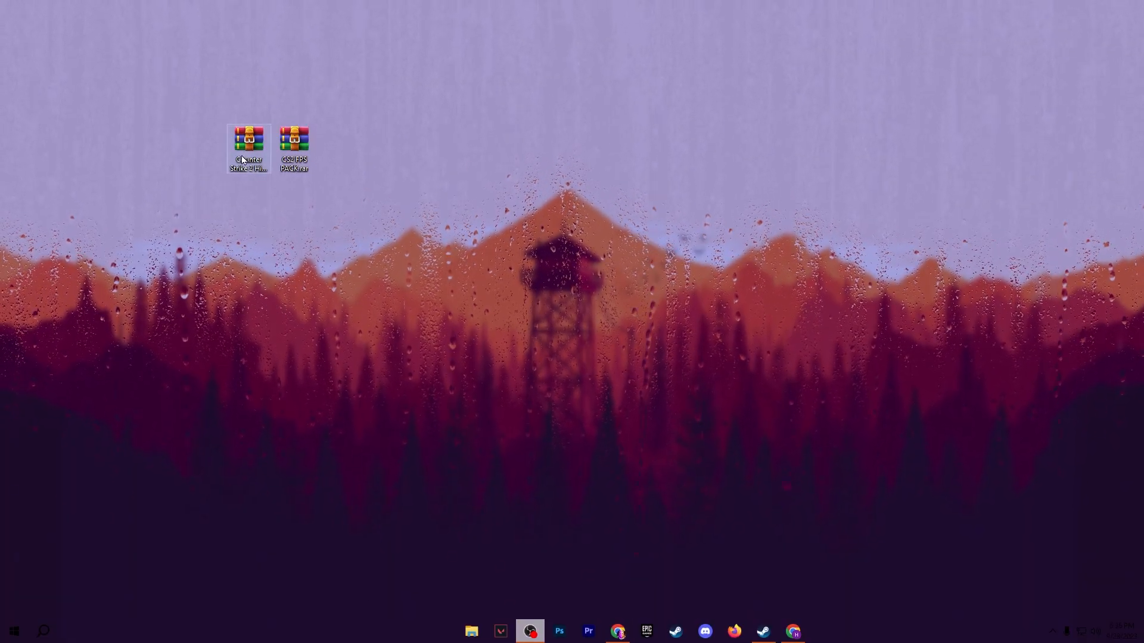
pyautogui.moveTo(247, 142)
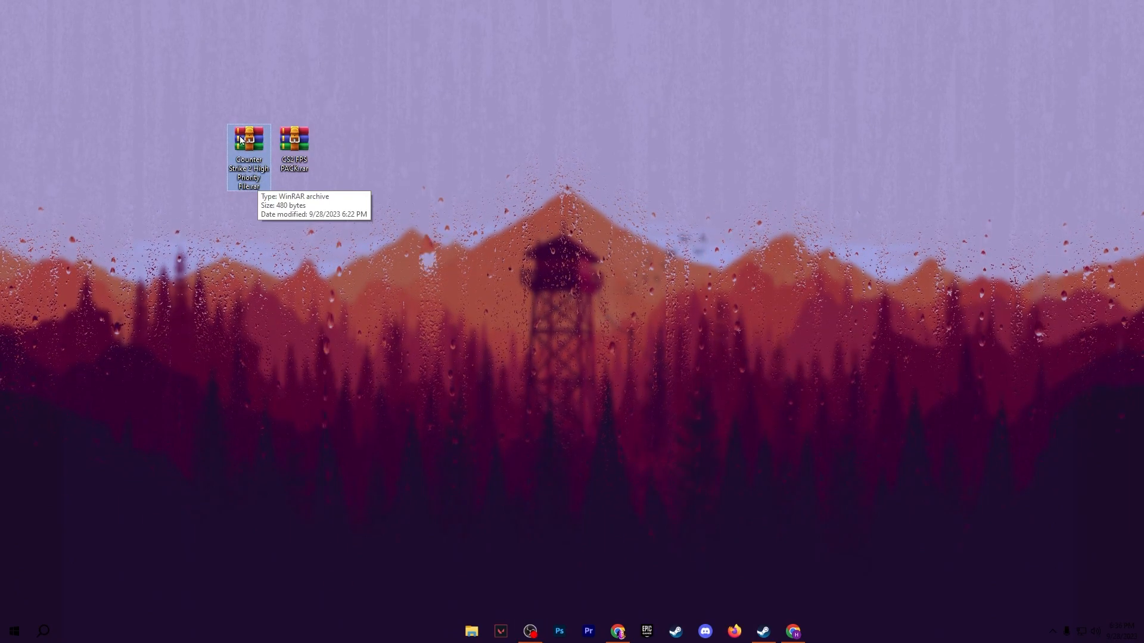
pyautogui.doubleClick(248, 139)
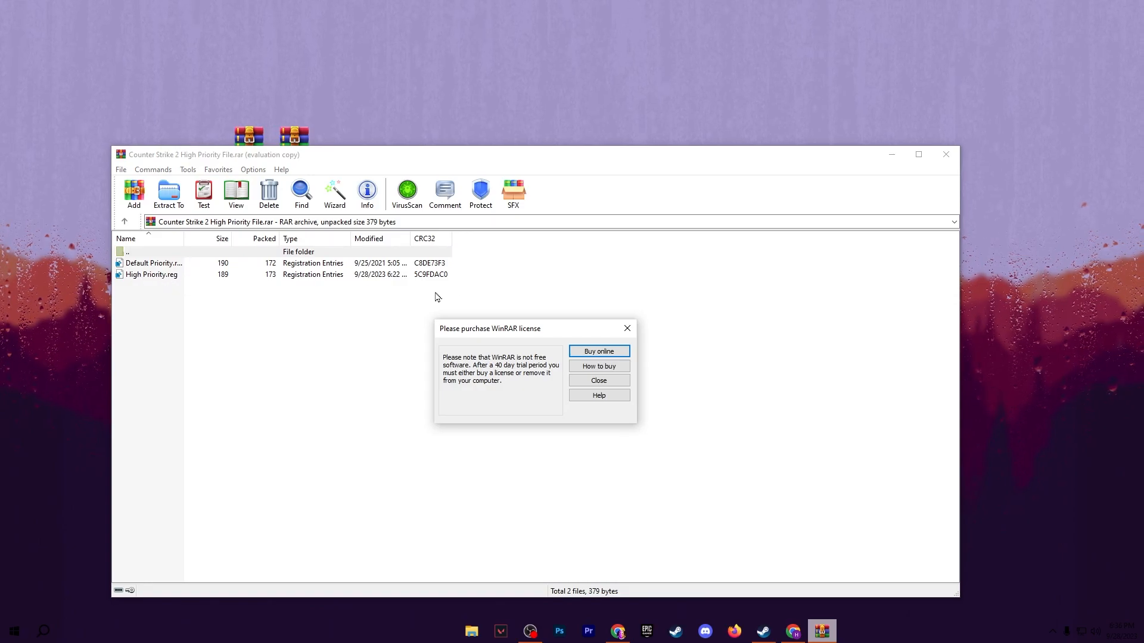
pyautogui.click(598, 380)
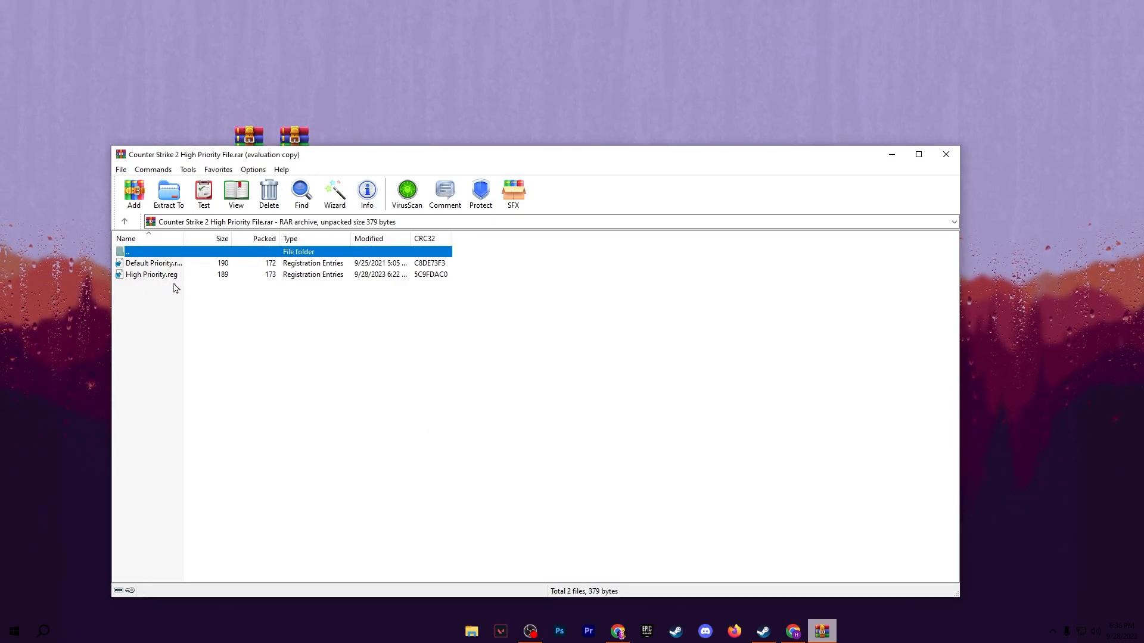
pyautogui.moveTo(161, 285)
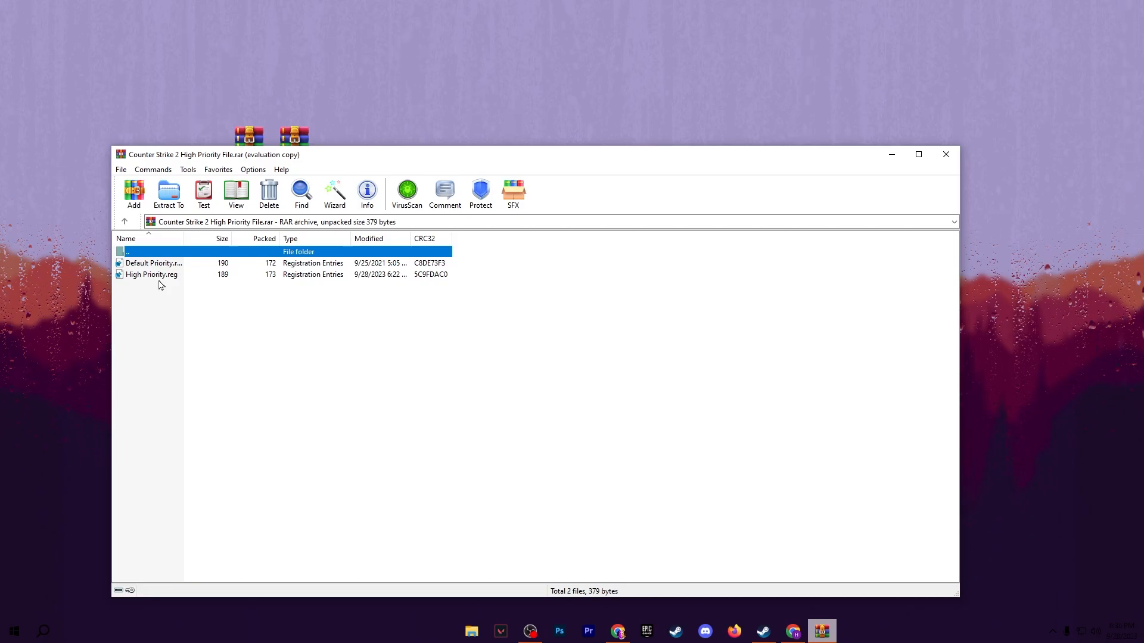
pyautogui.click(150, 274)
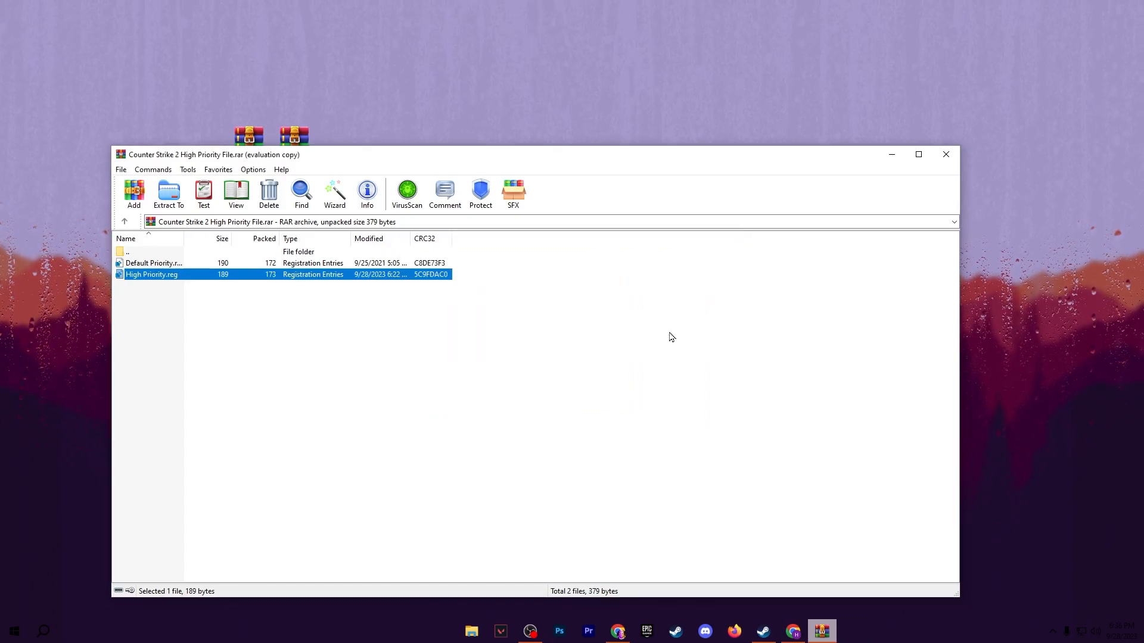
pyautogui.moveTo(970, 173)
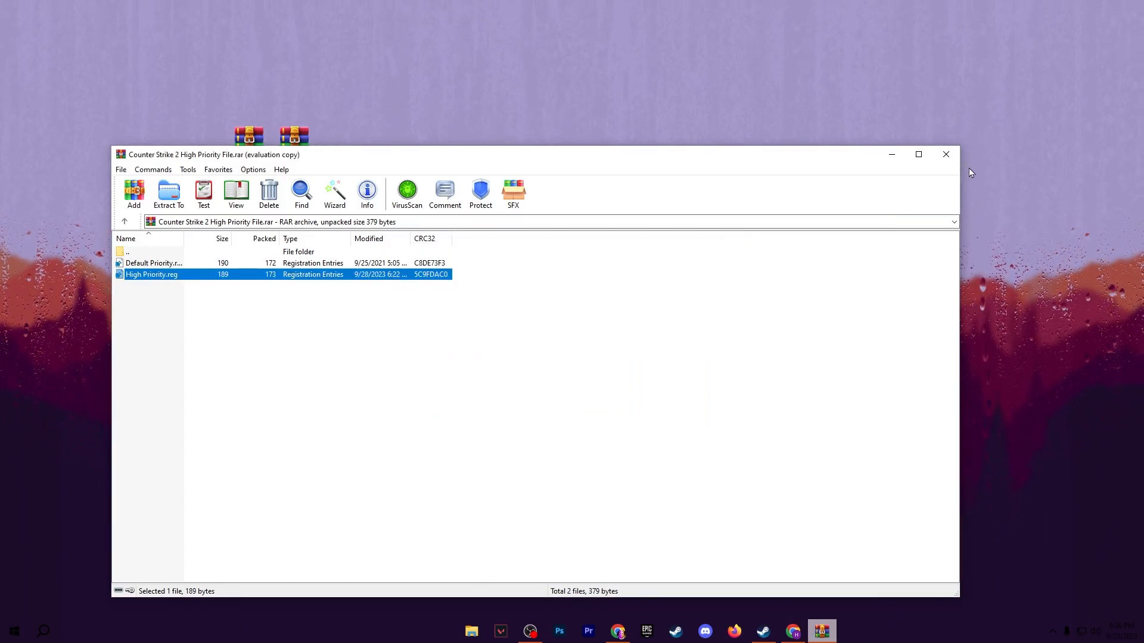
pyautogui.click(946, 154)
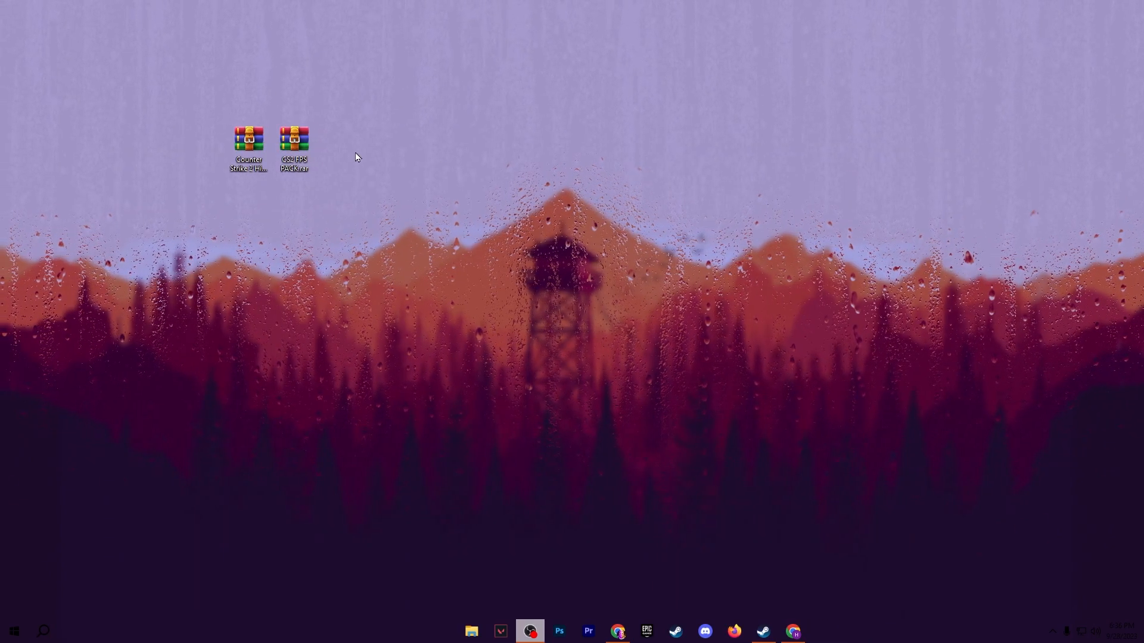
# - Open CS2 FPS PACK.rar, dismiss the license reminder, and enter the PC Registry Optimization folder
pyautogui.doubleClick(293, 138)
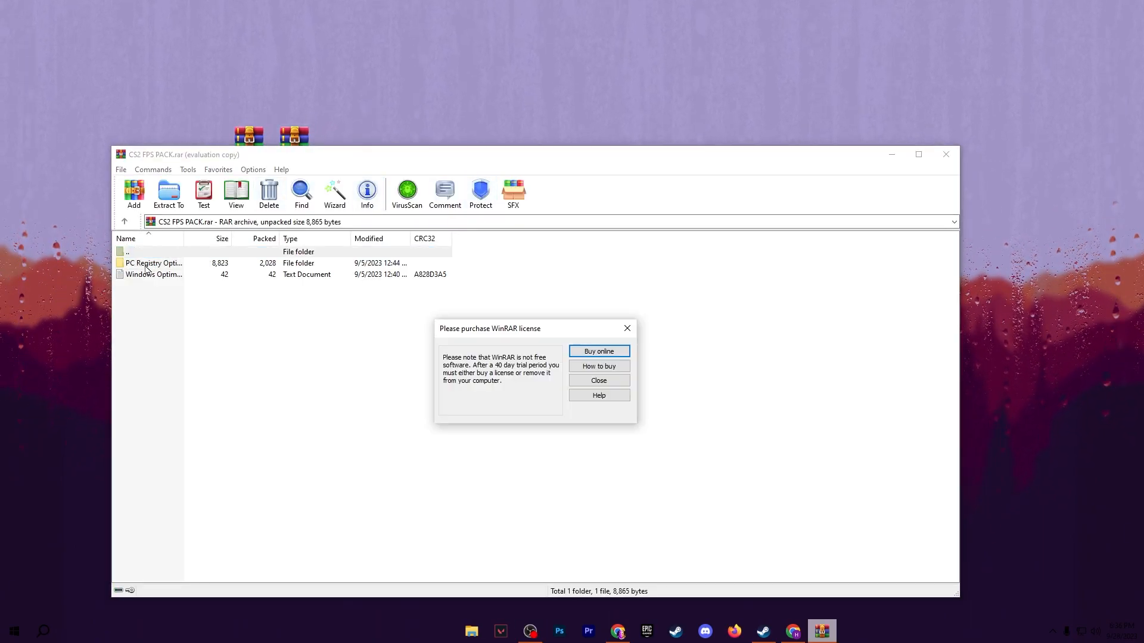
pyautogui.click(598, 380)
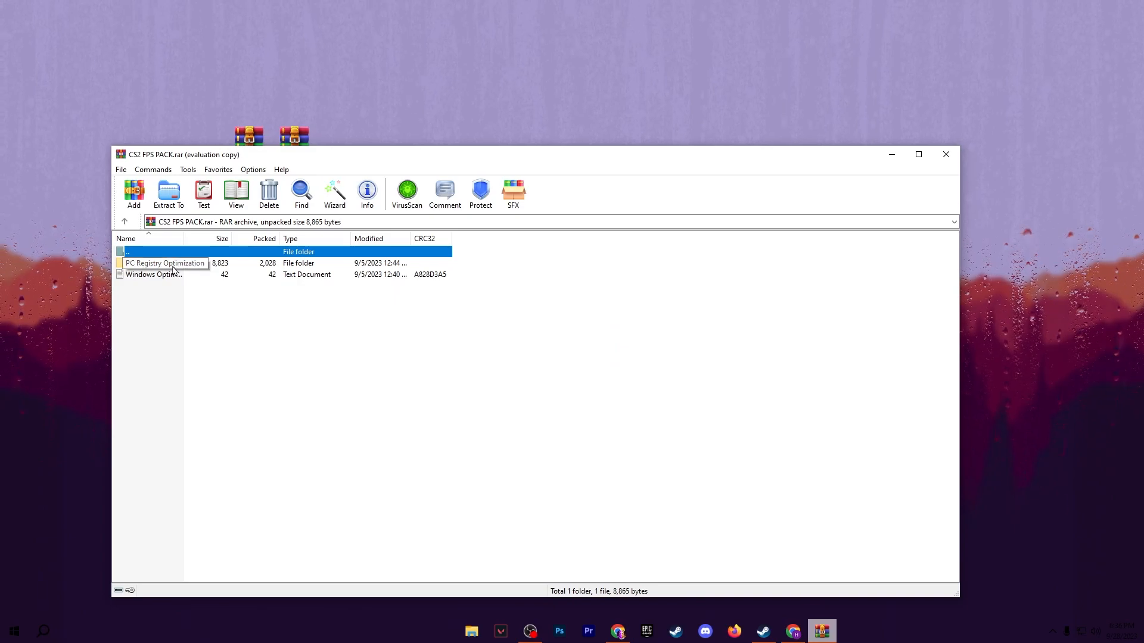
pyautogui.doubleClick(165, 263)
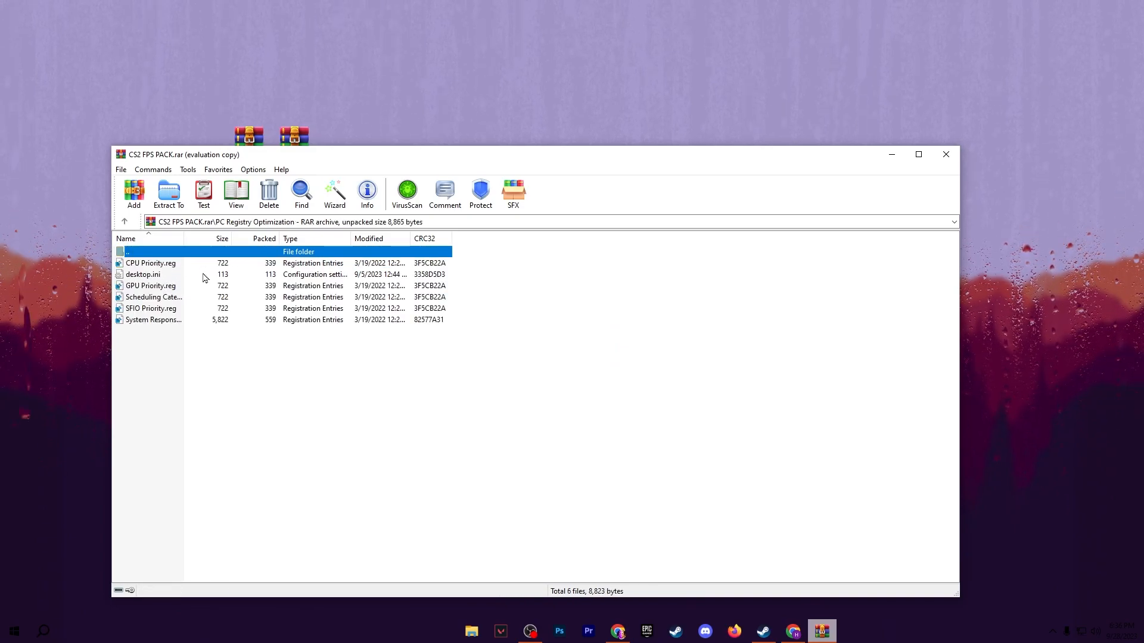
pyautogui.moveTo(348, 269)
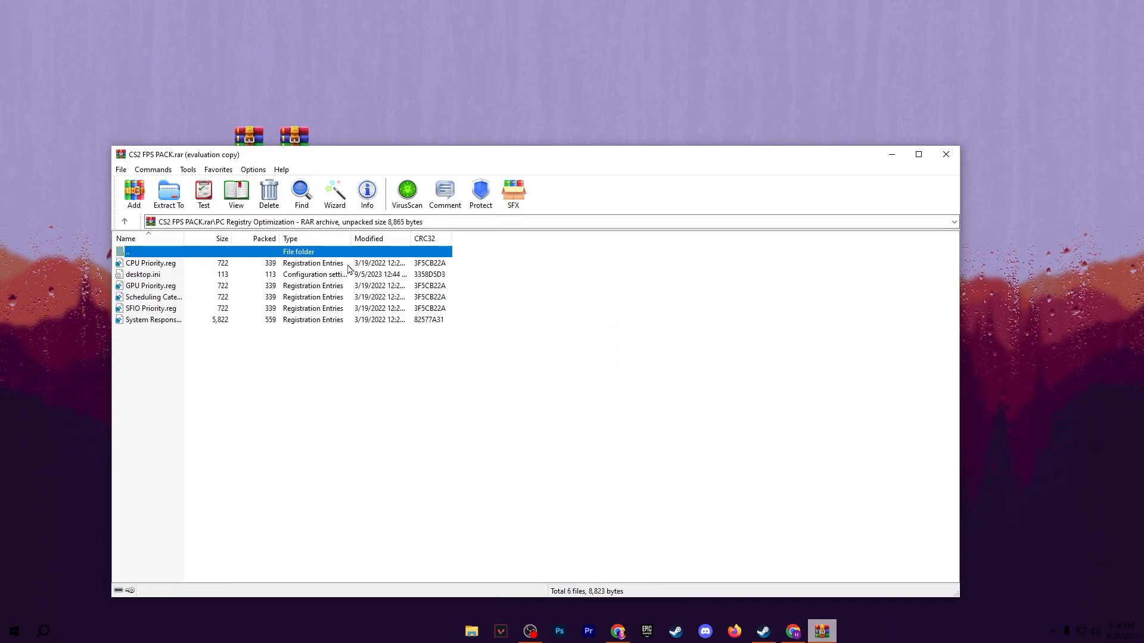
pyautogui.moveTo(146, 268)
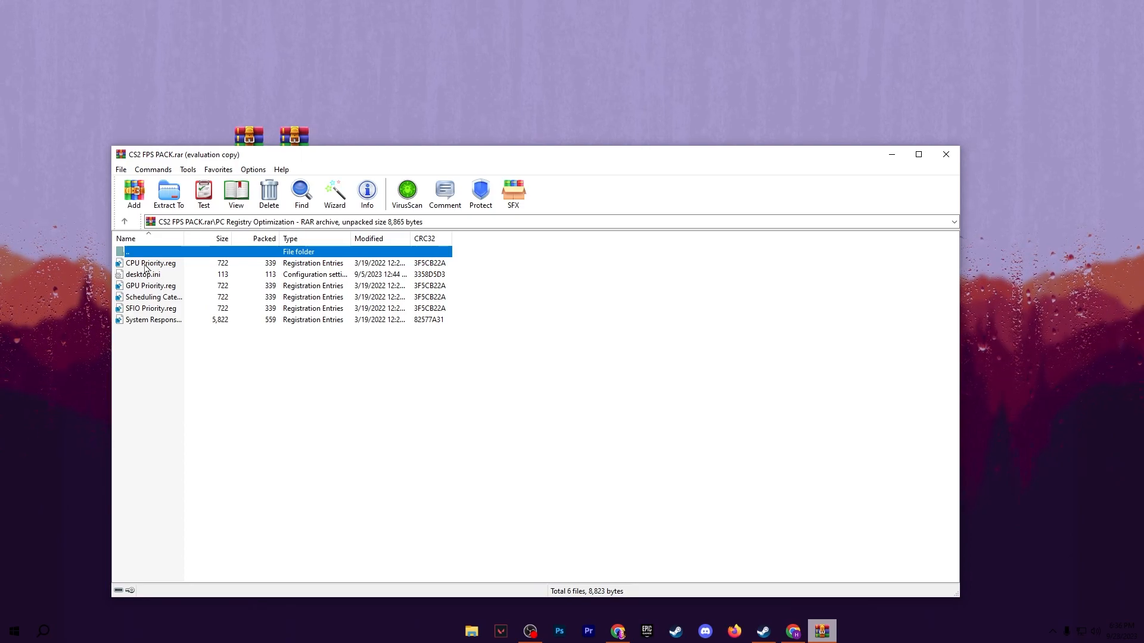
pyautogui.moveTo(178, 297)
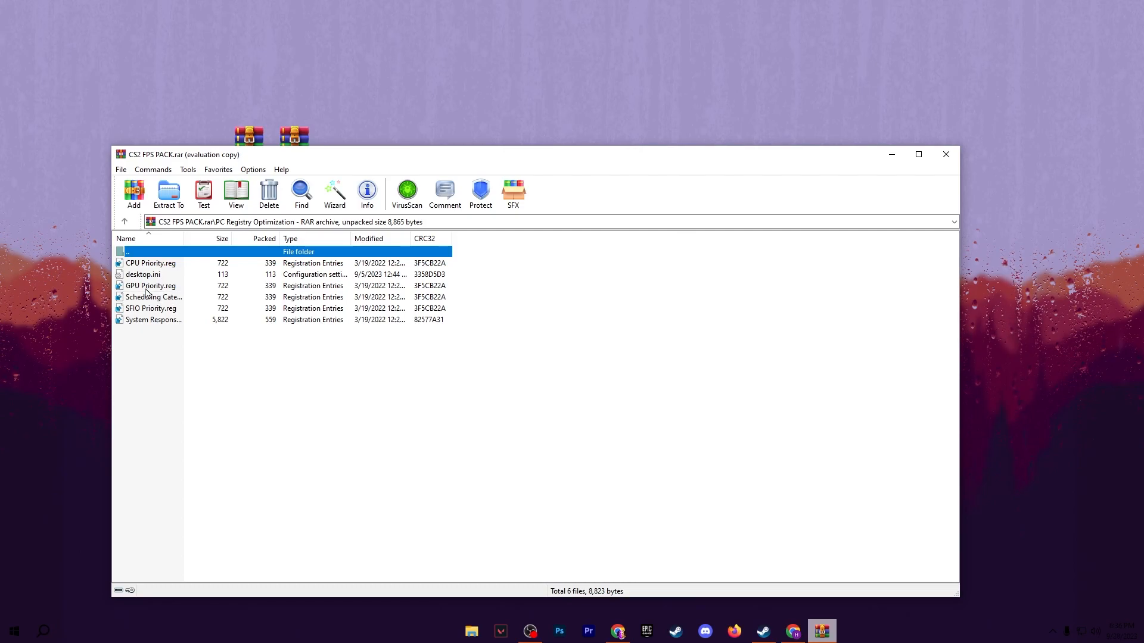
pyautogui.moveTo(129, 316)
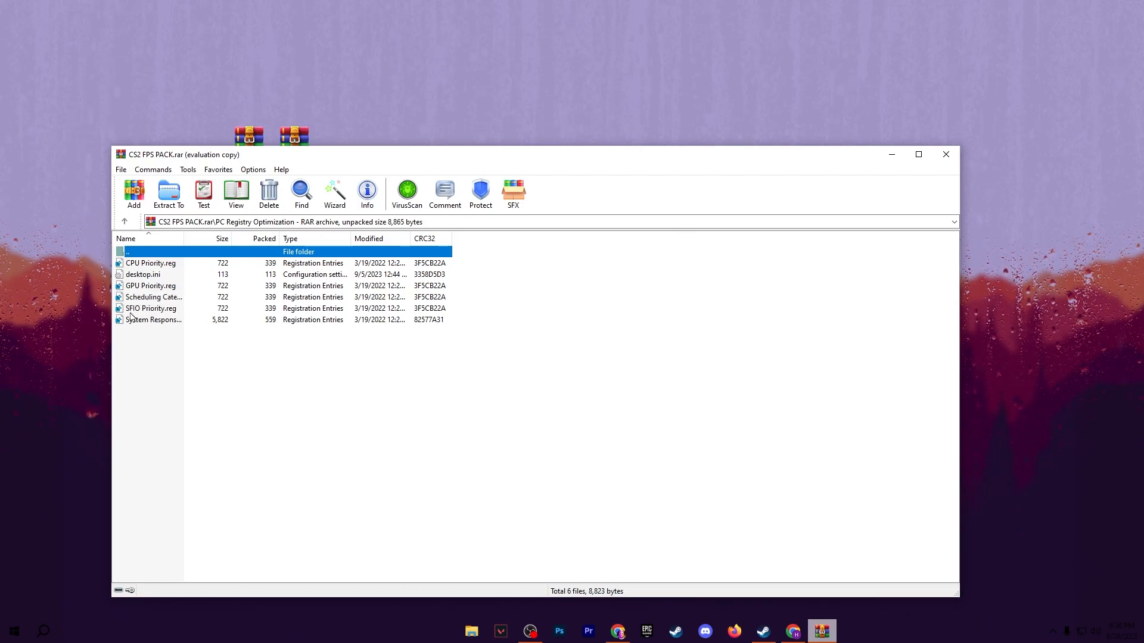
pyautogui.moveTo(176, 336)
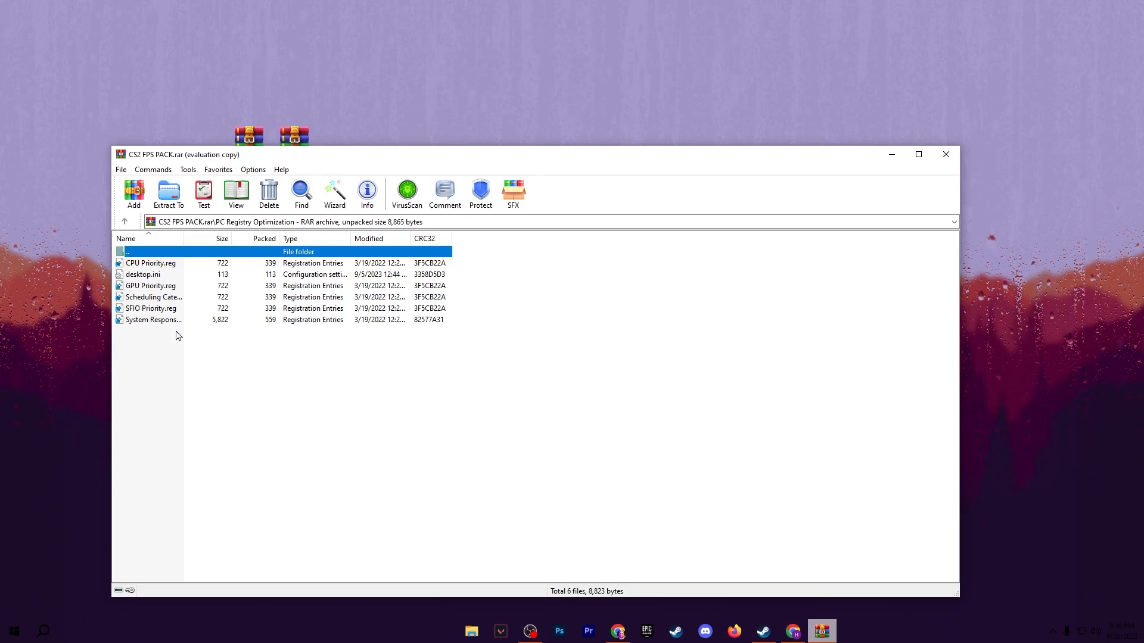
pyautogui.moveTo(948, 183)
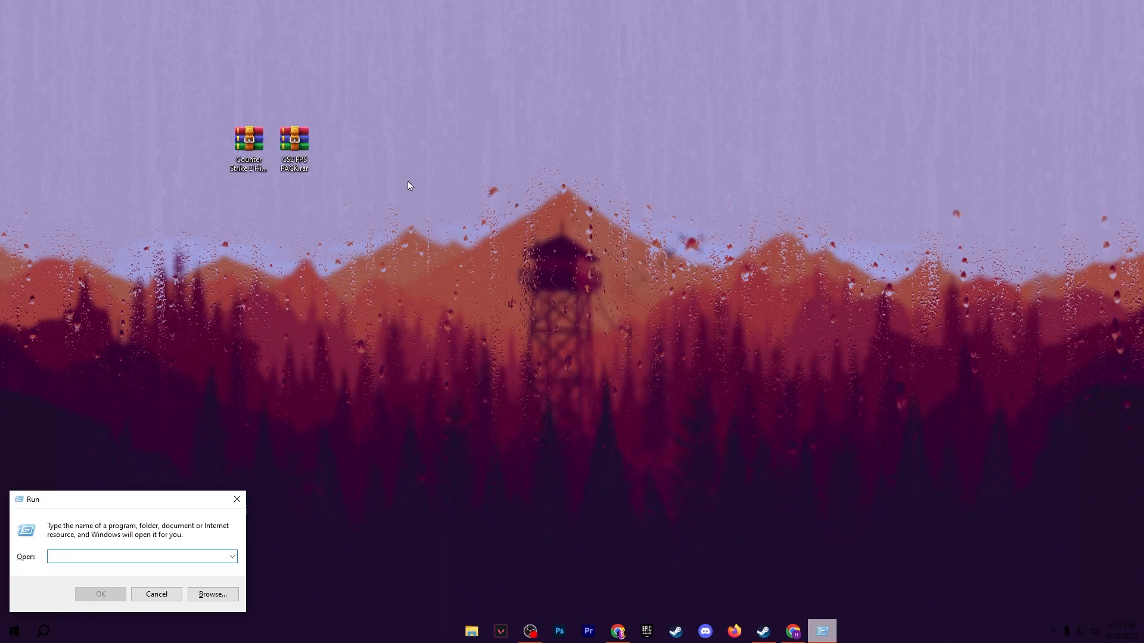
# - Enable the Turn off Power Throttling policy under Power Management > Power Throttling Settings
pyautogui.write('g')
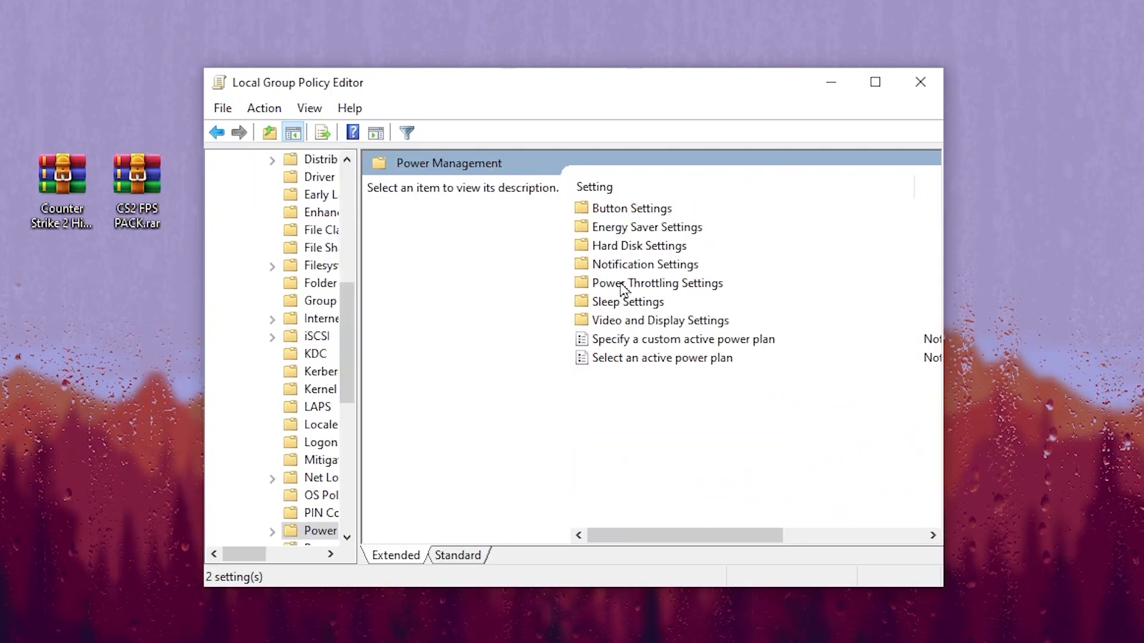
pyautogui.doubleClick(658, 282)
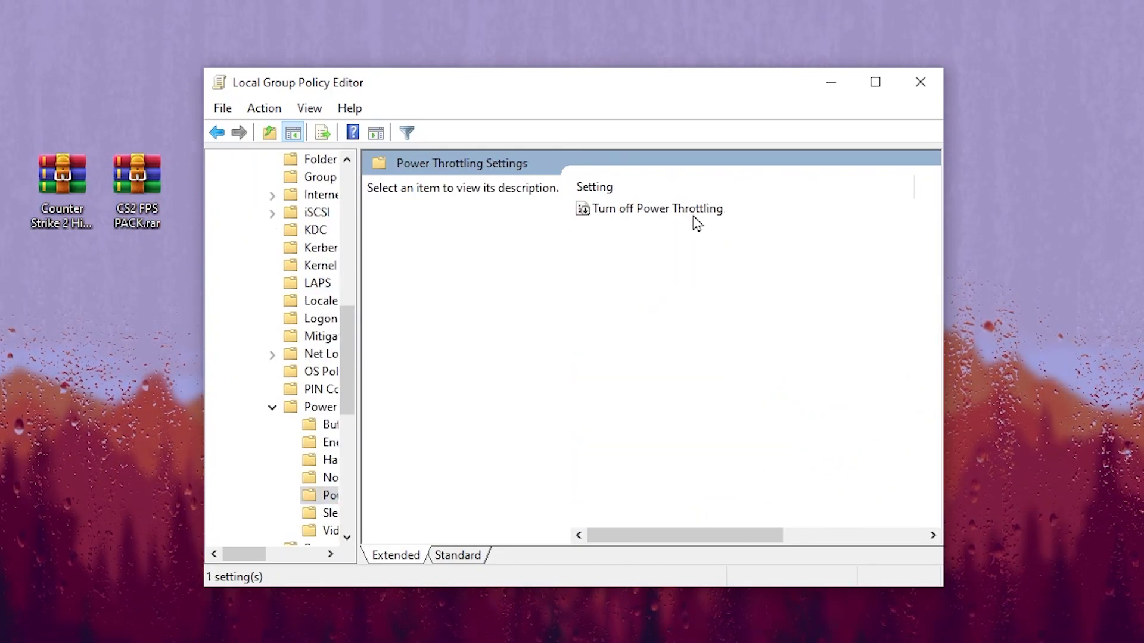
pyautogui.doubleClick(649, 208)
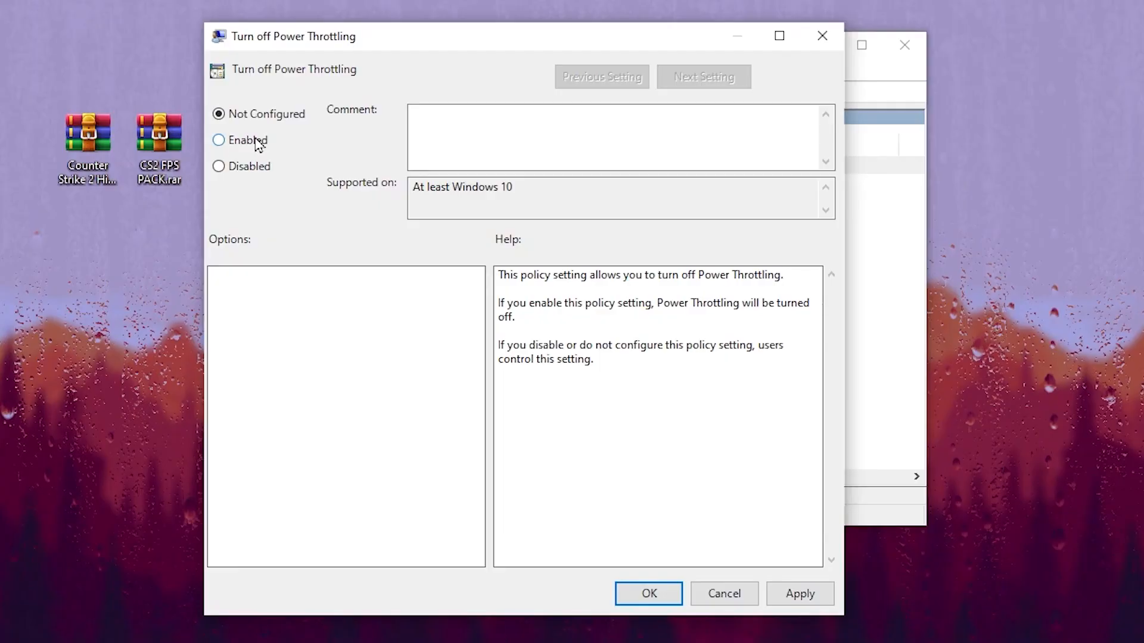
pyautogui.click(218, 139)
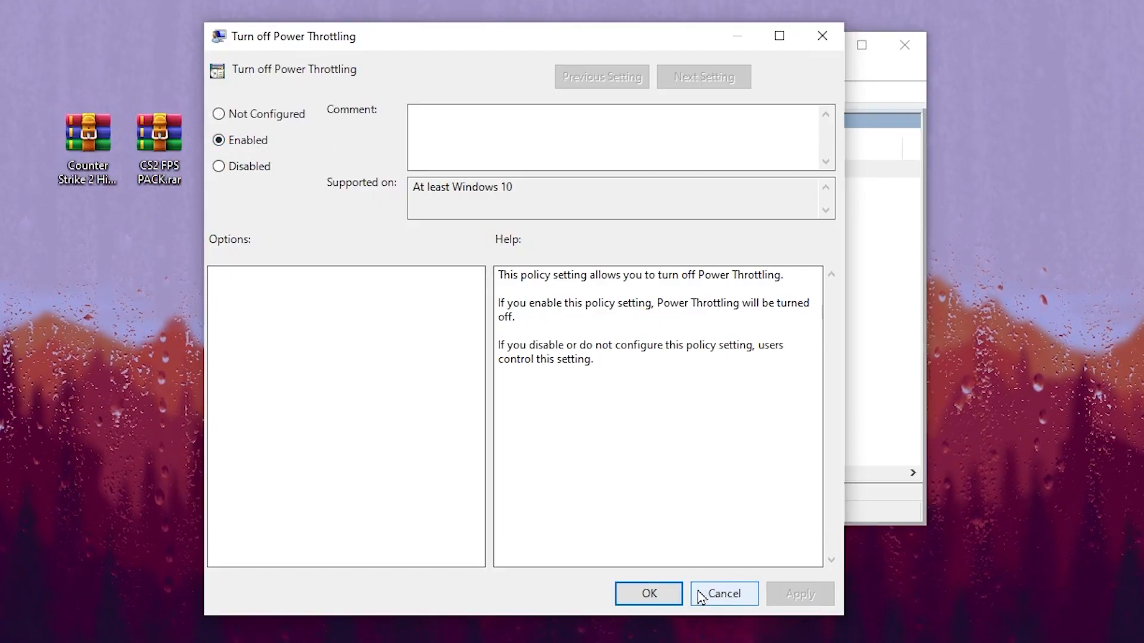
pyautogui.click(722, 594)
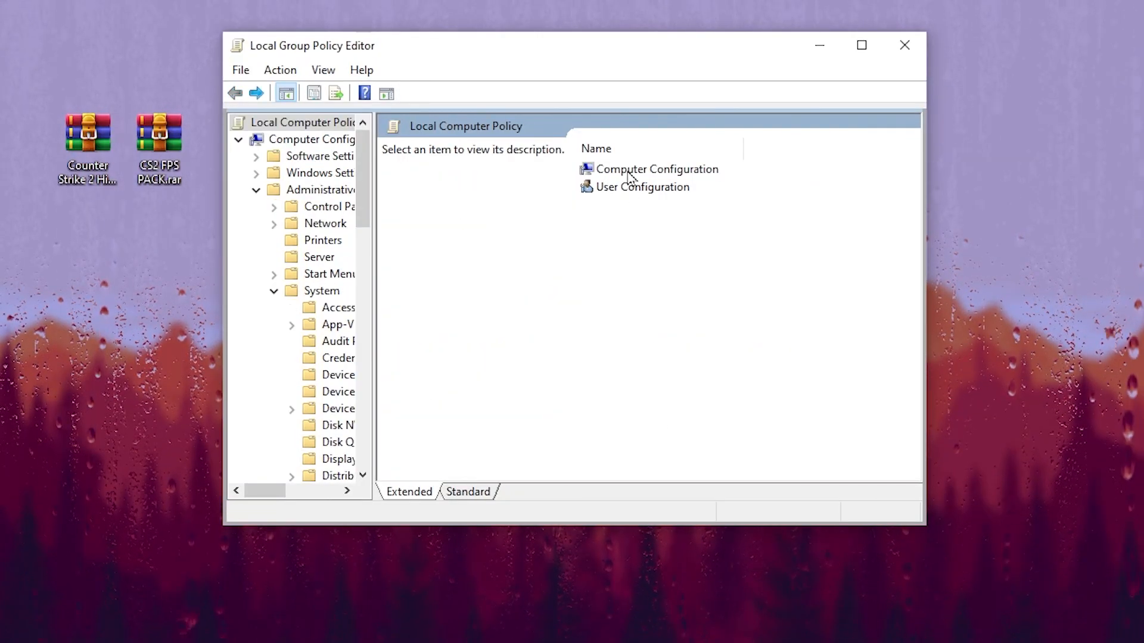
# - Browse Computer Configuration to App Privacy and open 'Let Windows apps run in the background'
pyautogui.click(322, 189)
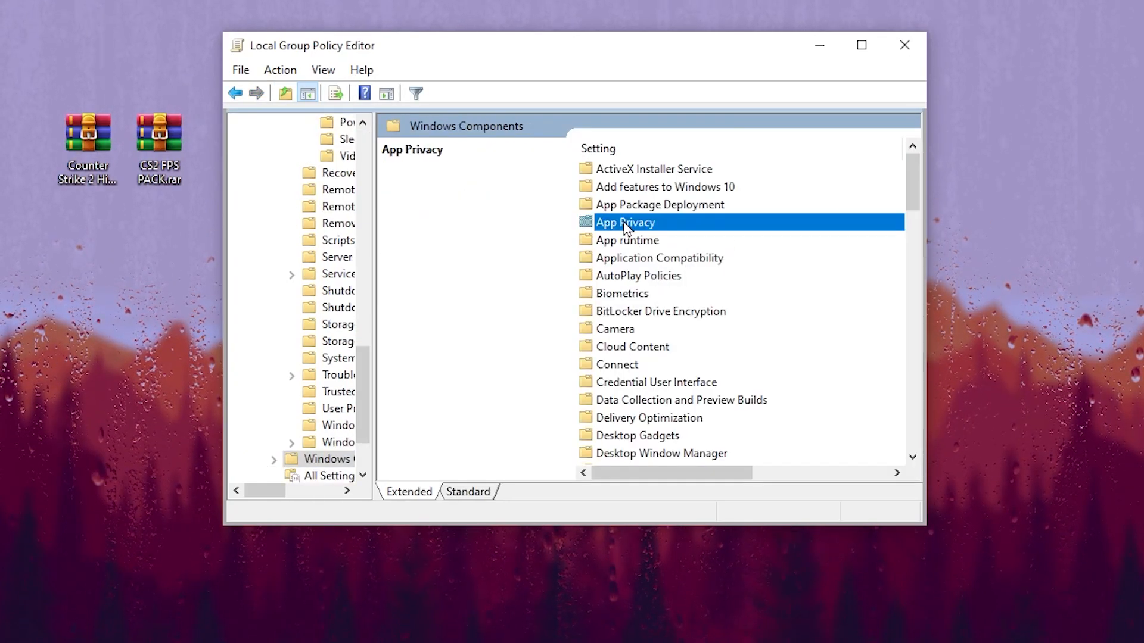
pyautogui.doubleClick(624, 222)
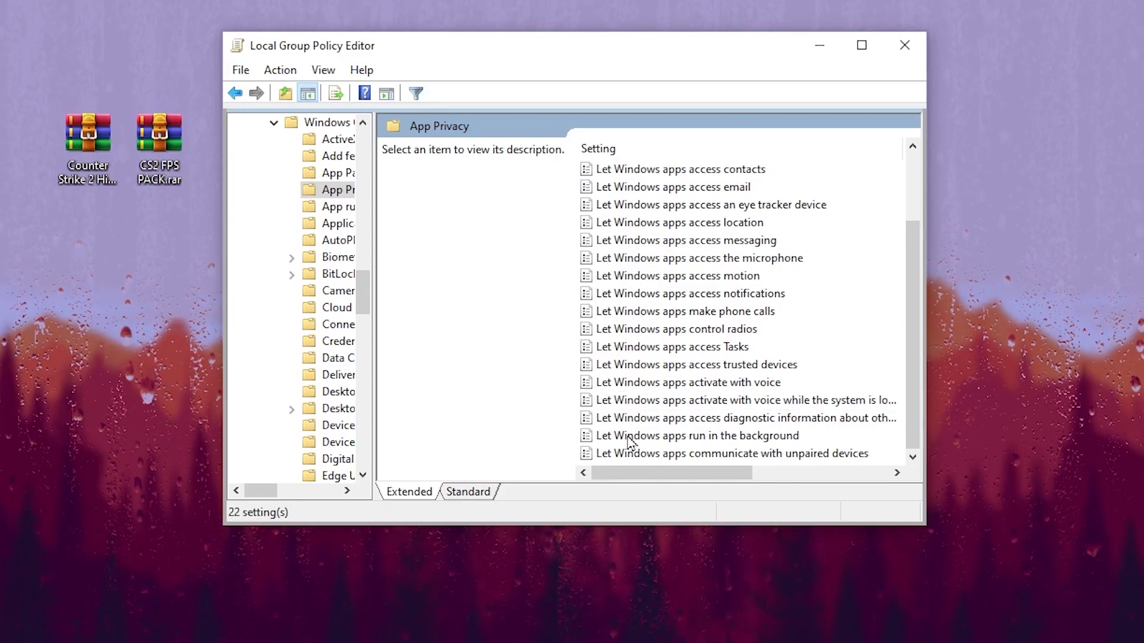
pyautogui.doubleClick(695, 436)
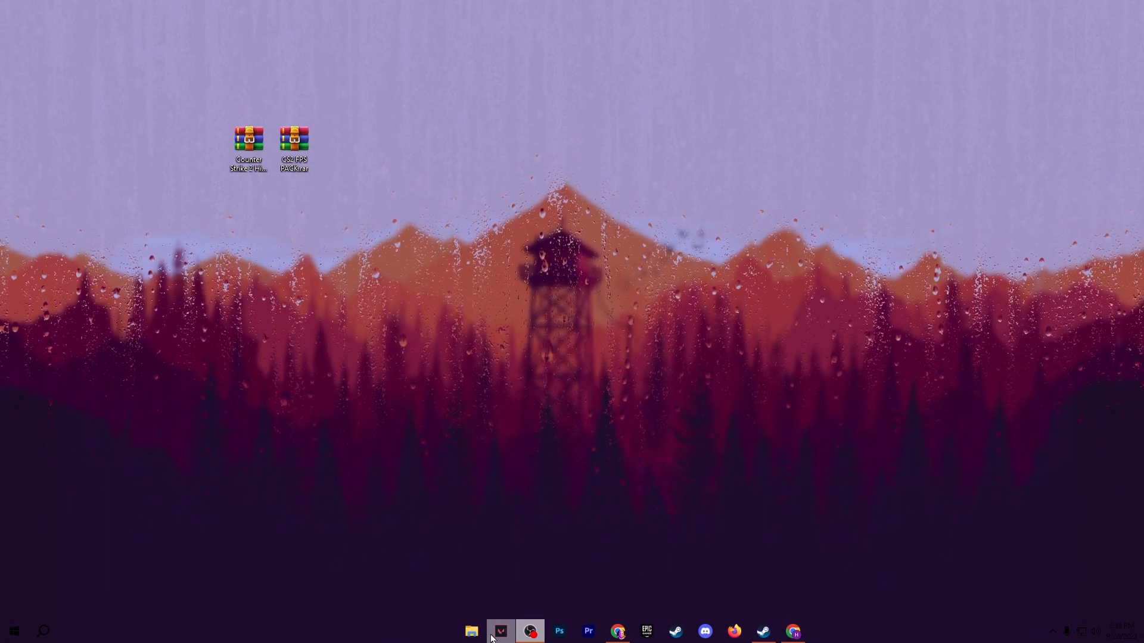
# - Browse F:\SteamLibrary\steamapps\common\Counter-Strike Global Offensive\game to bin\win64 in File Explorer
pyautogui.click(471, 631)
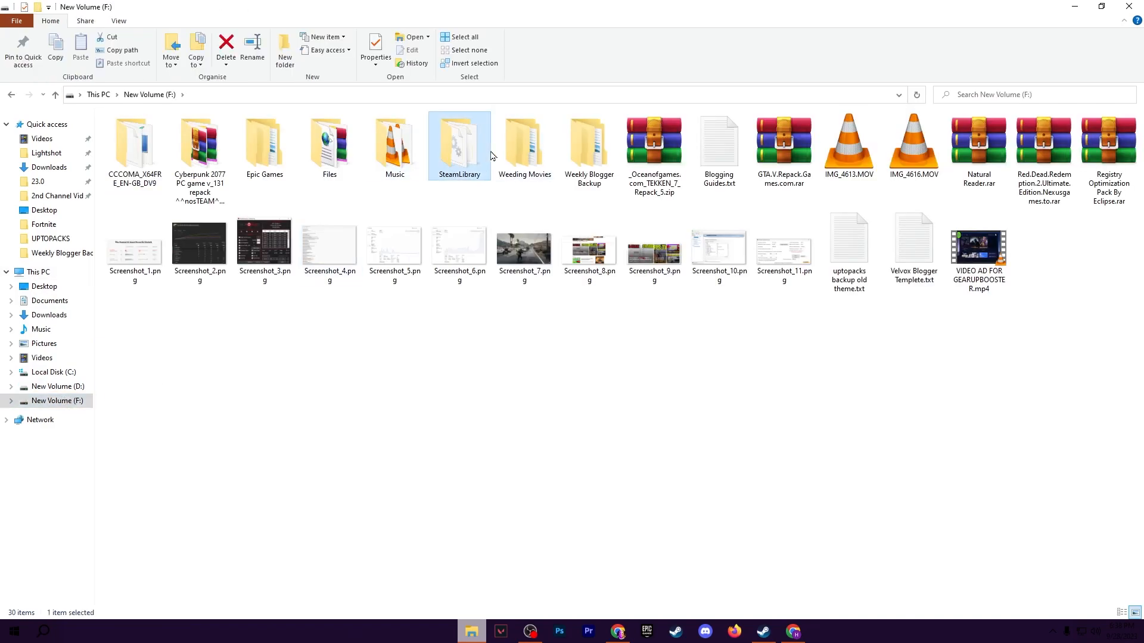
pyautogui.doubleClick(460, 142)
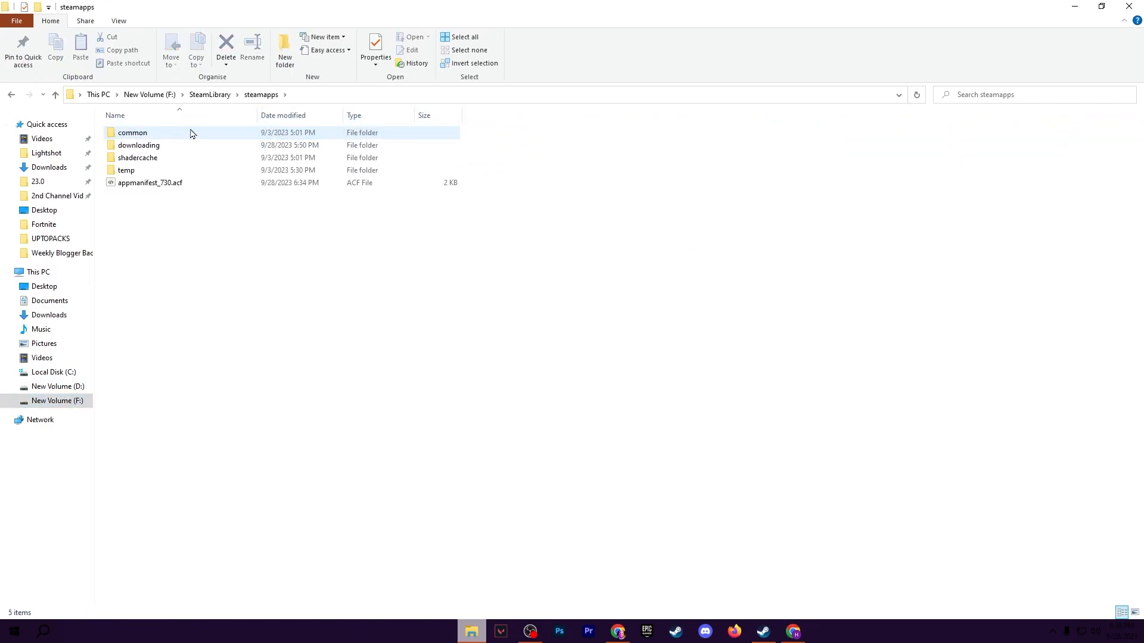
pyautogui.doubleClick(132, 132)
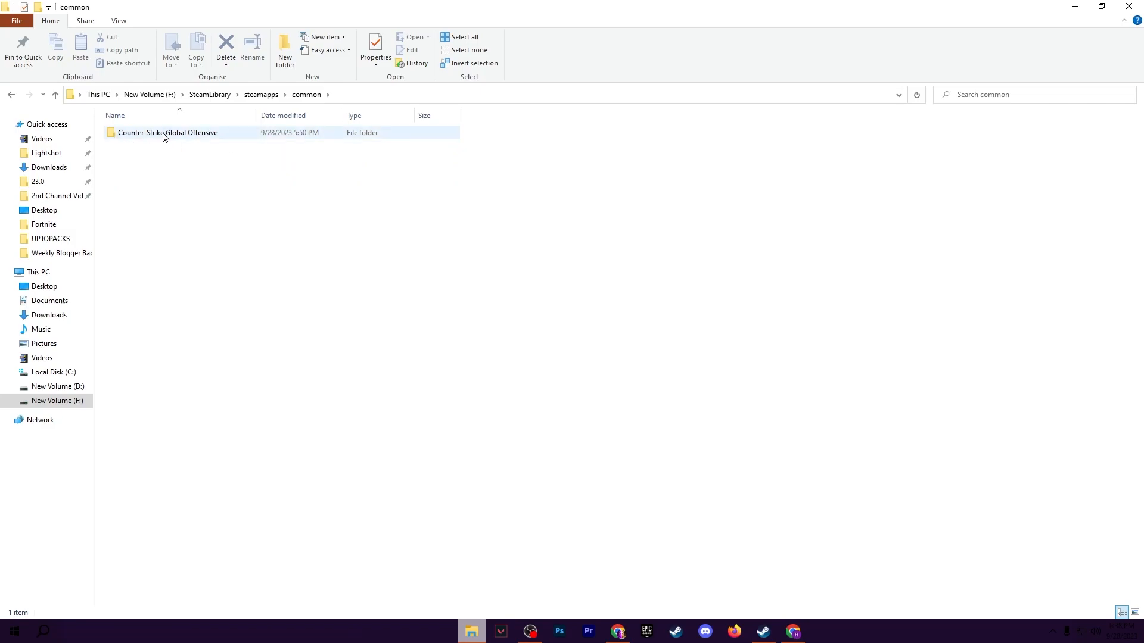
pyautogui.doubleClick(166, 132)
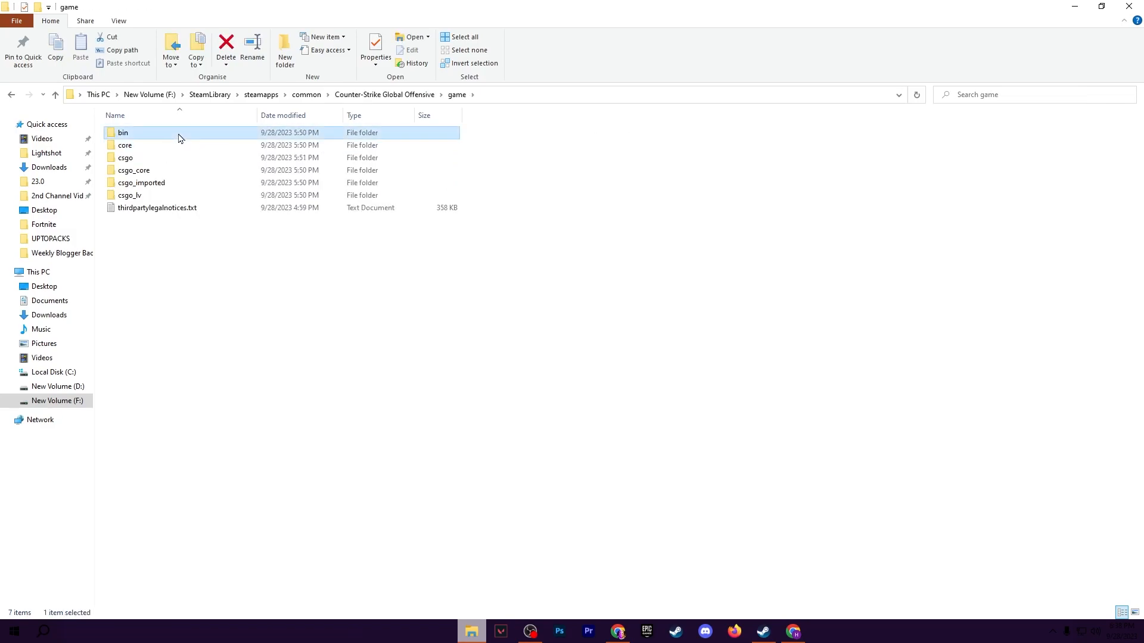
pyautogui.doubleClick(123, 132)
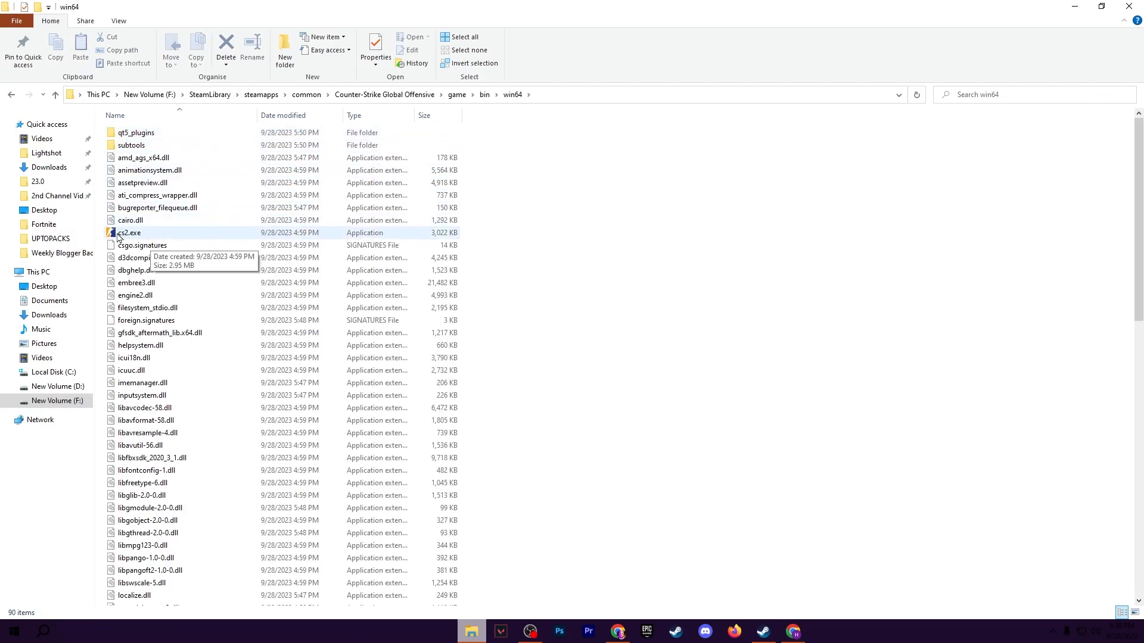
# - Disable full-screen optimisations for cs2.exe and override its high DPI scaling behaviour
pyautogui.rightClick(125, 231)
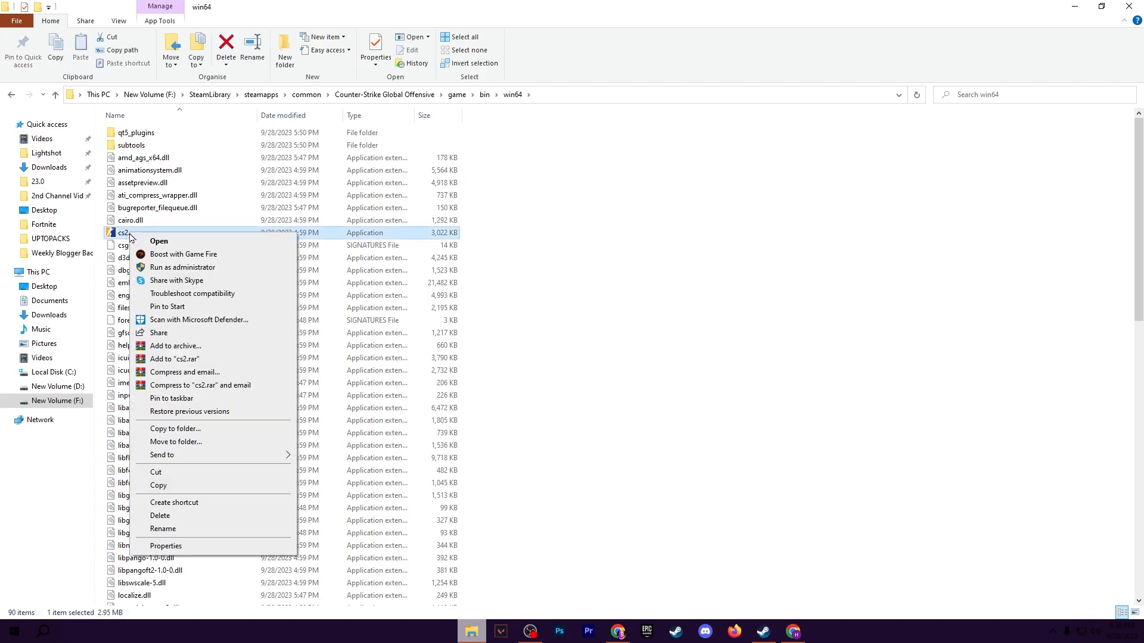
pyautogui.click(166, 545)
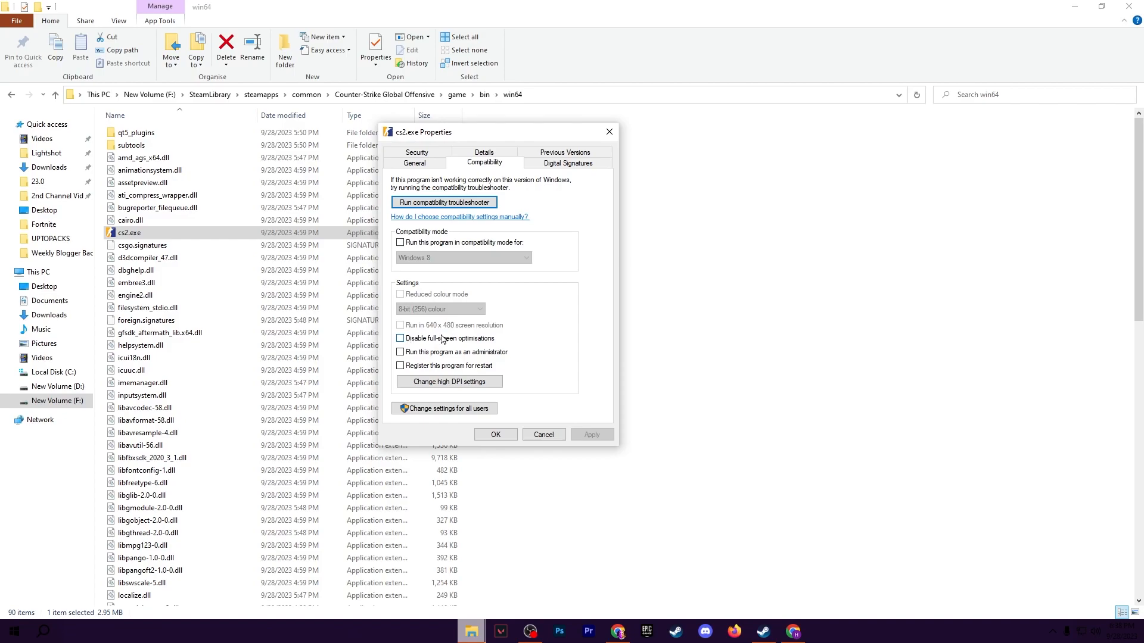
pyautogui.click(400, 338)
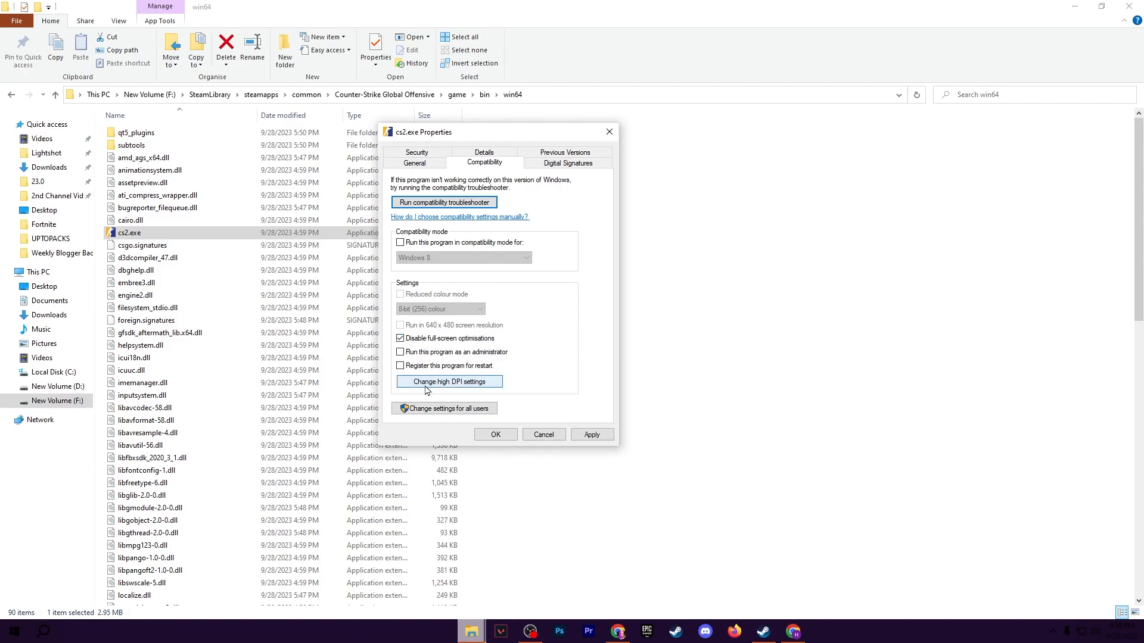
pyautogui.click(449, 381)
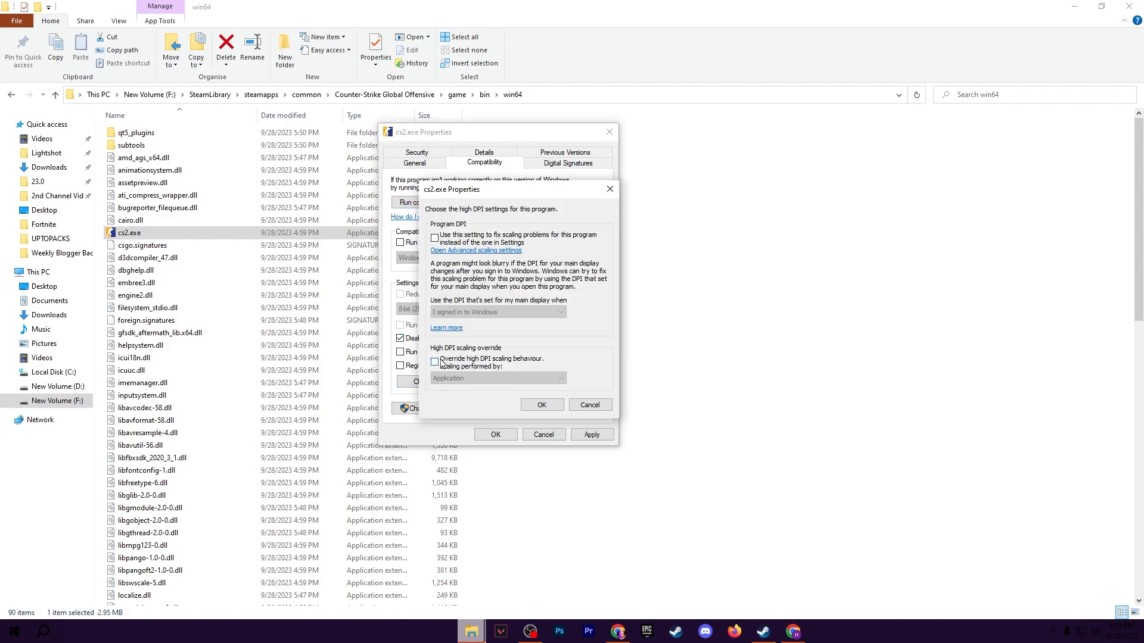
pyautogui.click(436, 362)
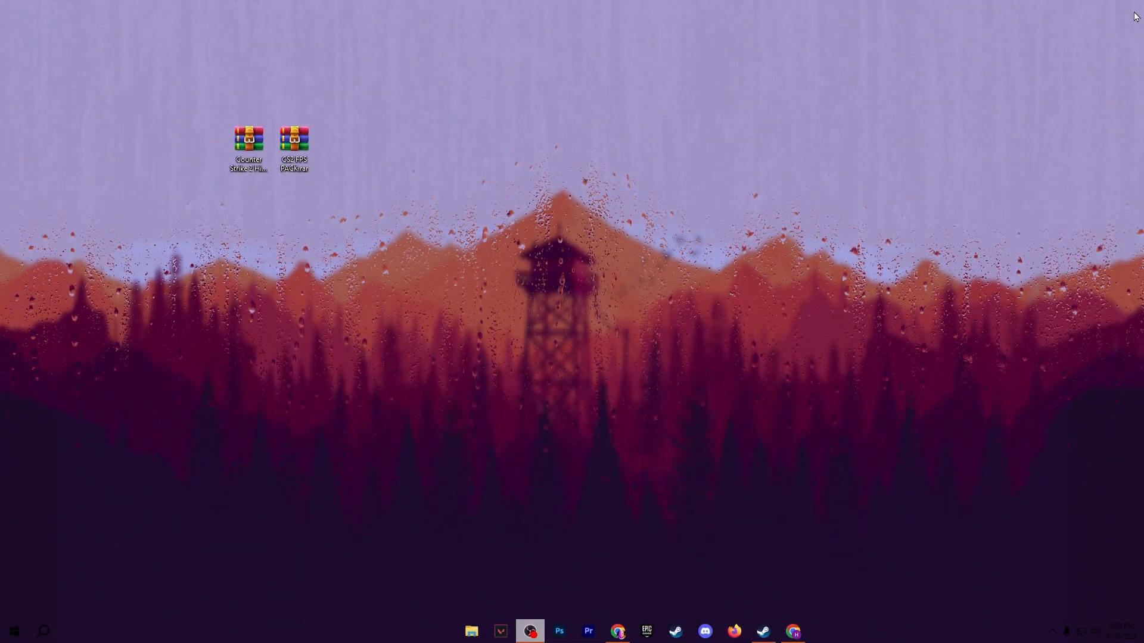
pyautogui.moveTo(305, 519)
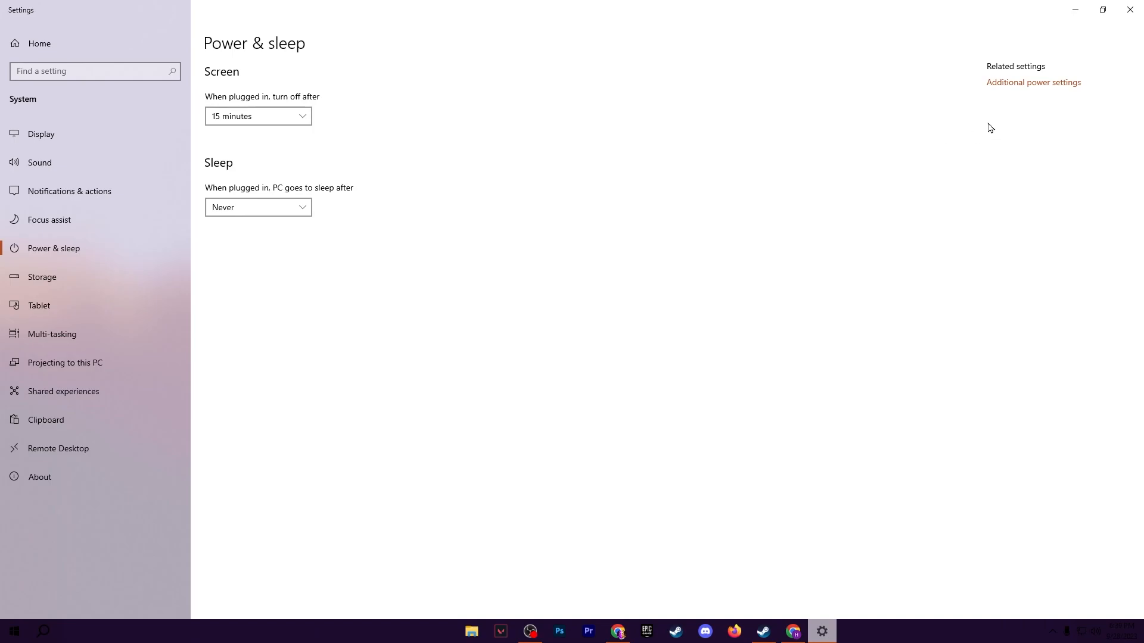
# - Go from Additional power settings to the Bitsum Highest Performance plan's advanced power settings
pyautogui.click(1032, 81)
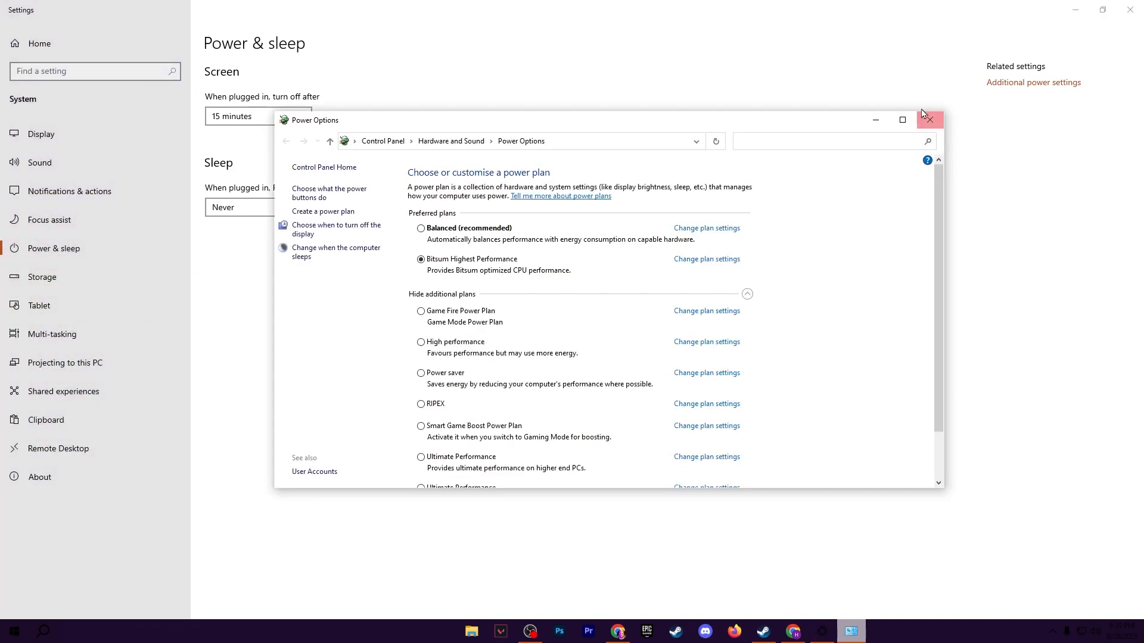
pyautogui.moveTo(472, 264)
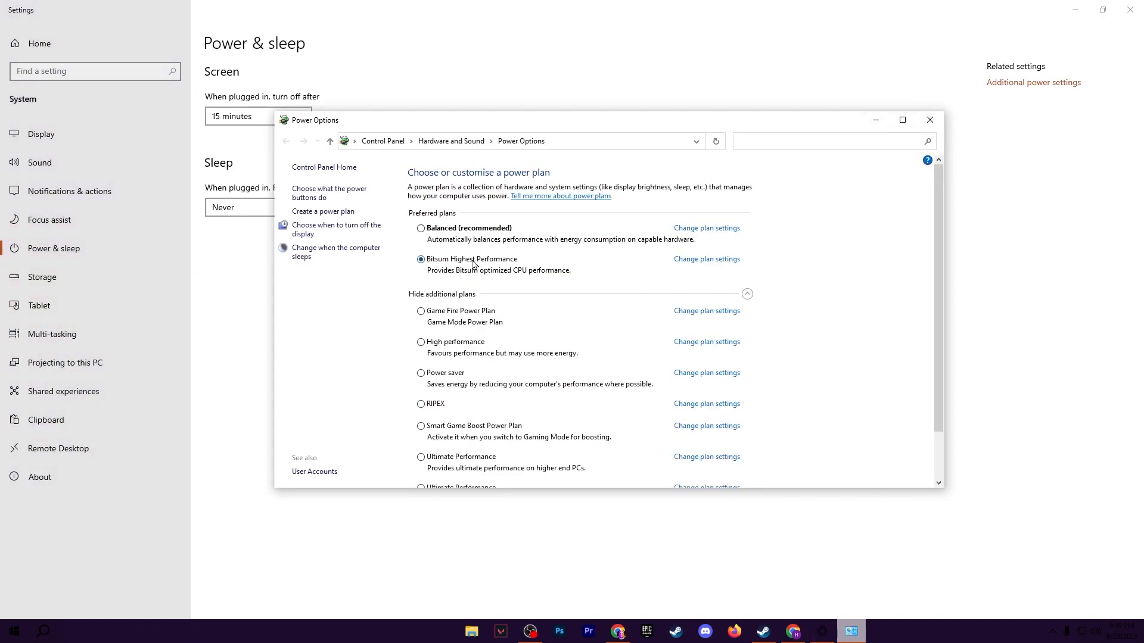
pyautogui.moveTo(448, 363)
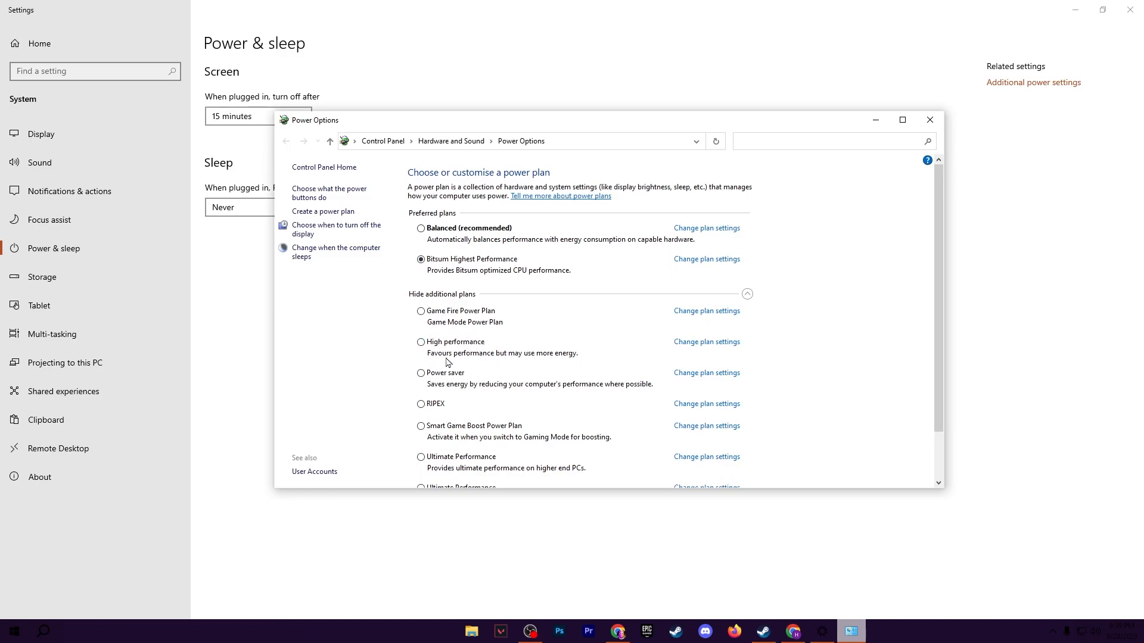
pyautogui.click(705, 259)
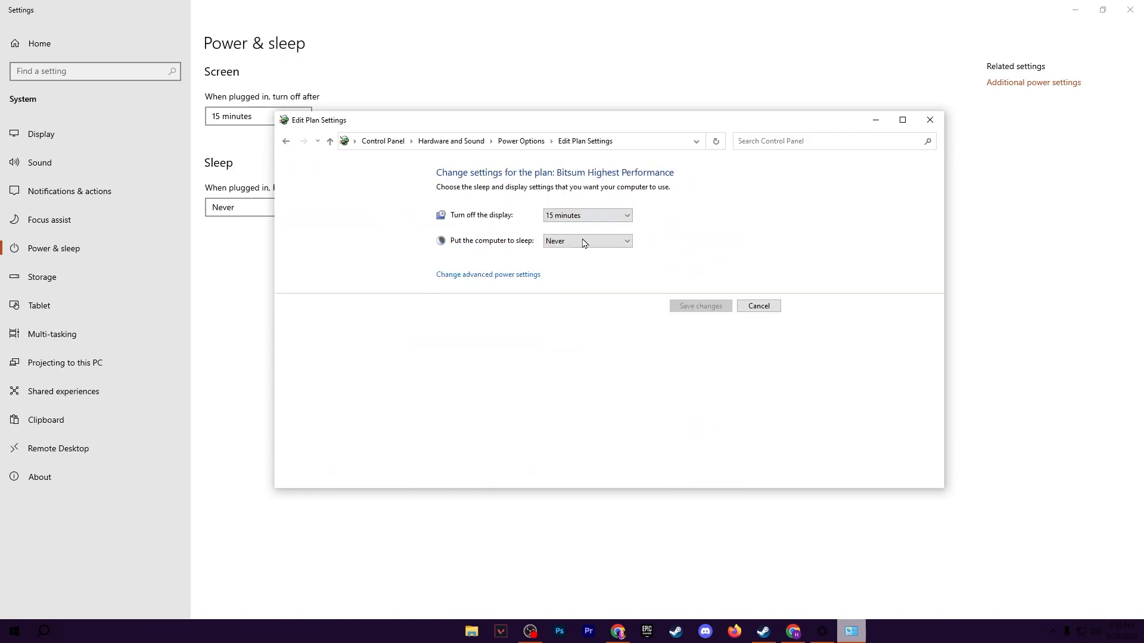
pyautogui.click(487, 274)
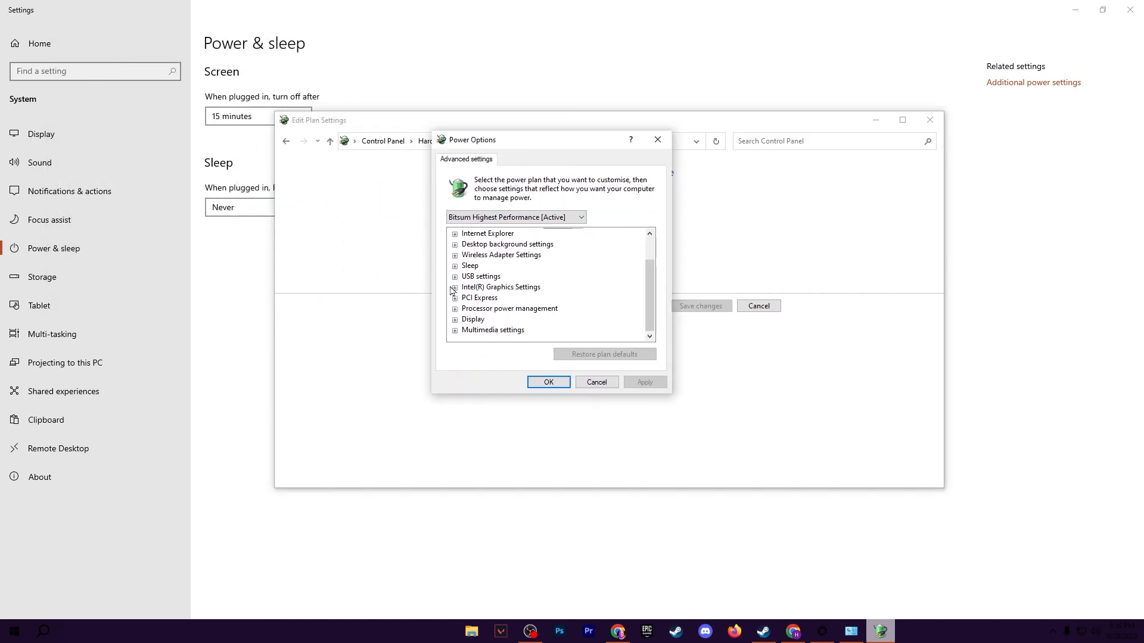
# - Confirm minimum and maximum processor state are both 100%, then click OK
pyautogui.click(455, 254)
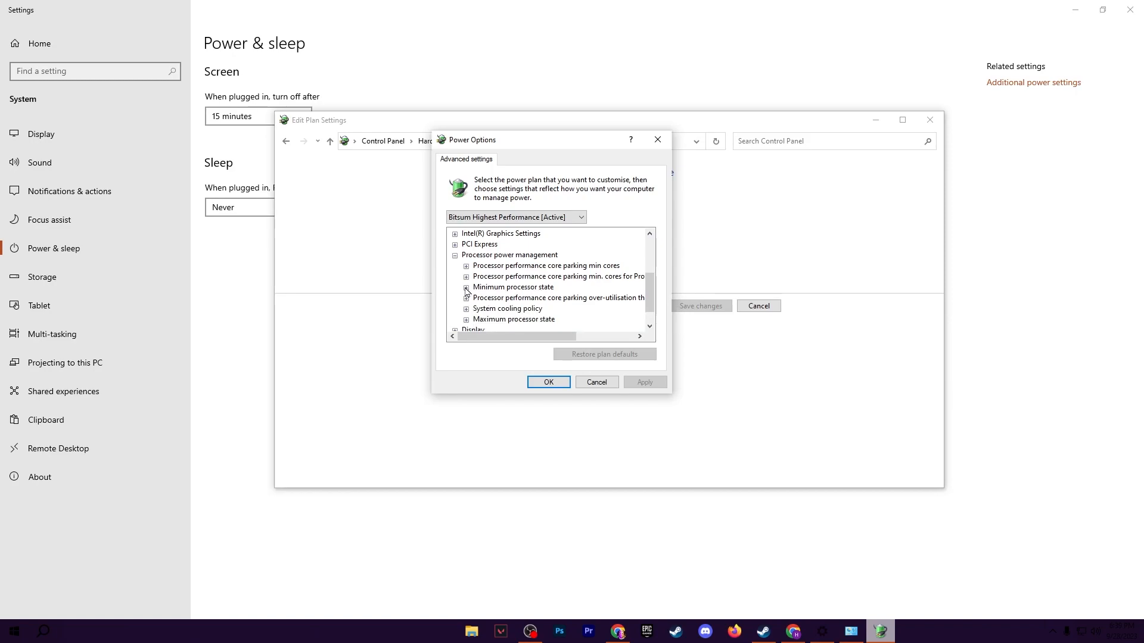
pyautogui.click(465, 288)
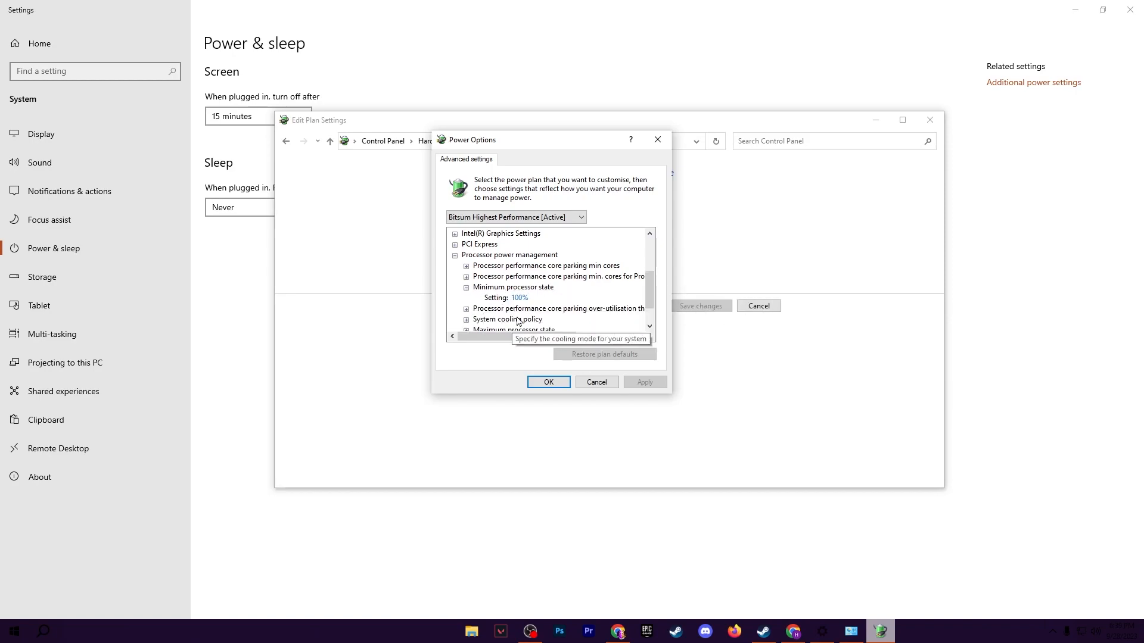
pyautogui.scroll(-3)
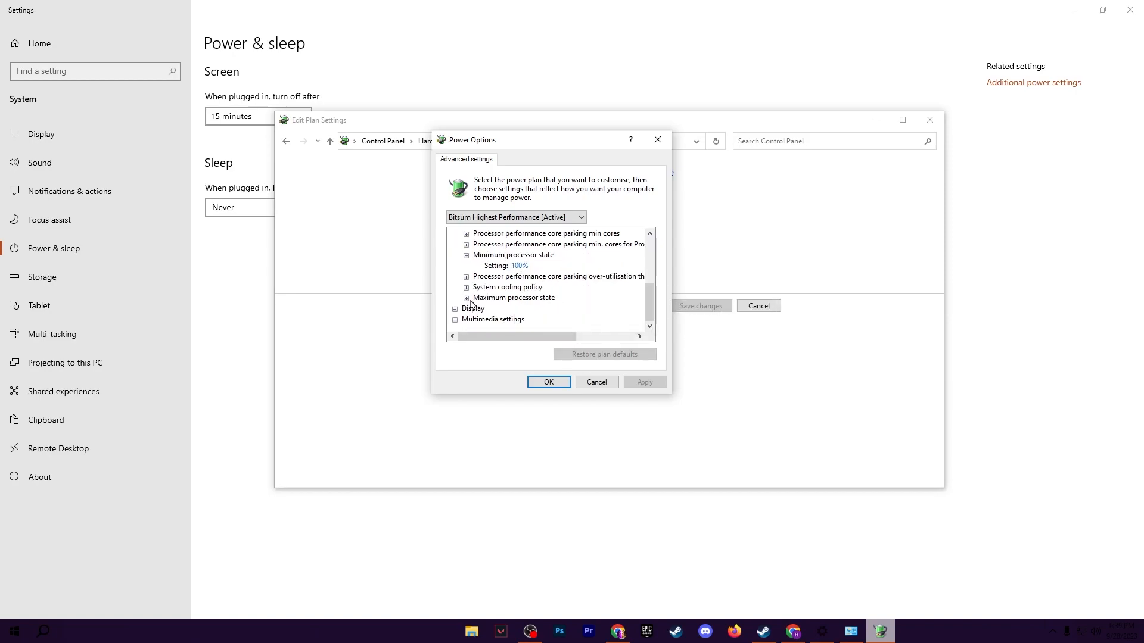
pyautogui.click(465, 297)
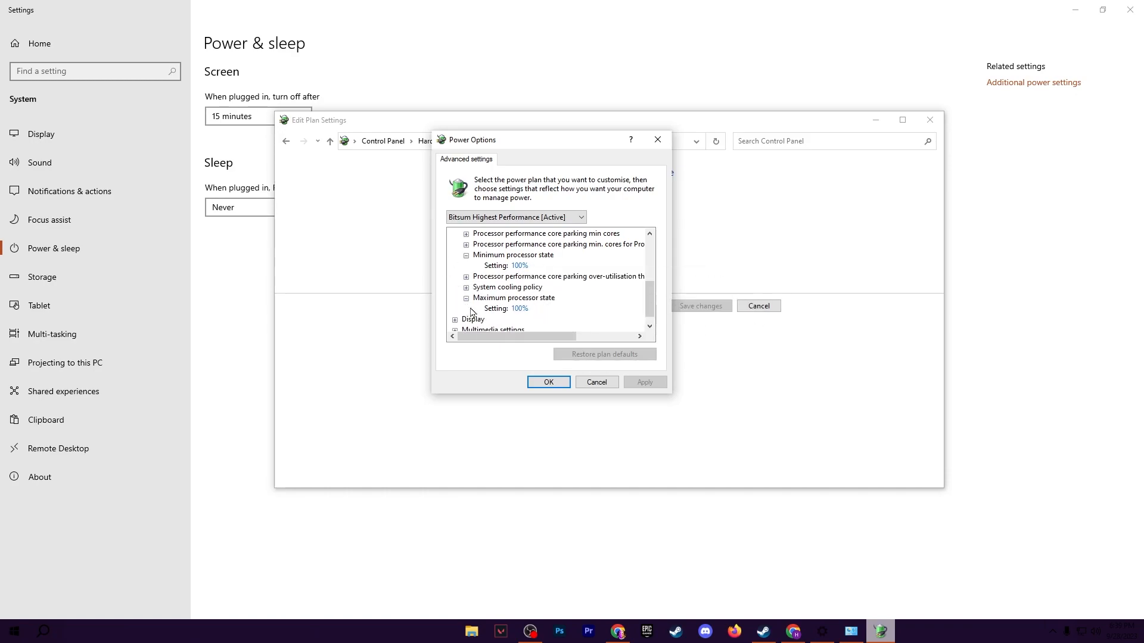
pyautogui.moveTo(516, 319)
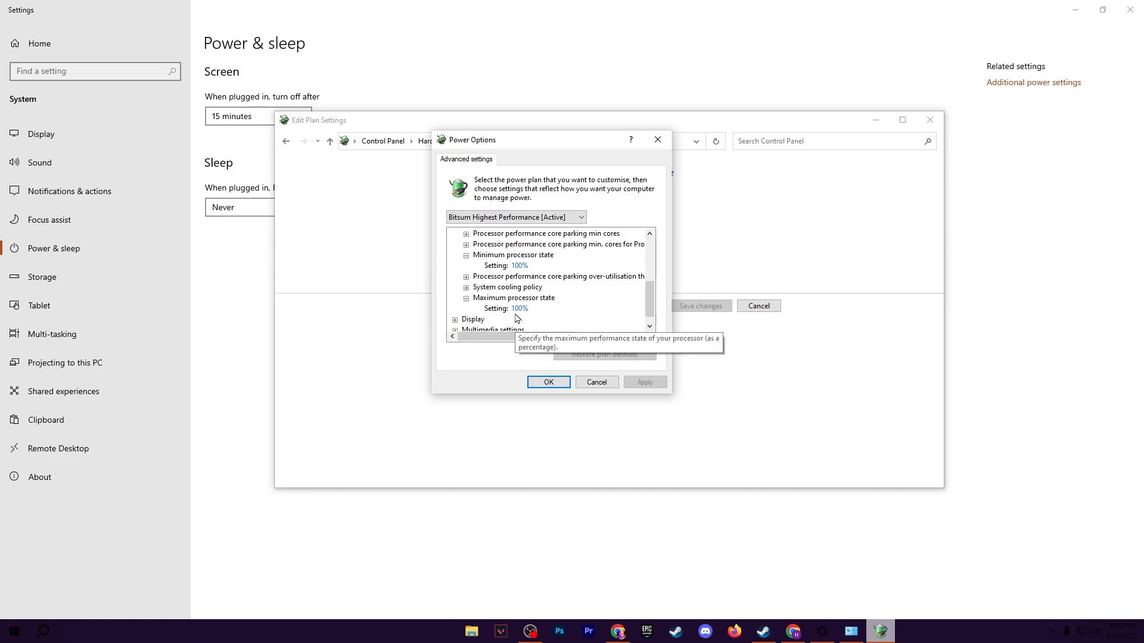
pyautogui.moveTo(518, 244)
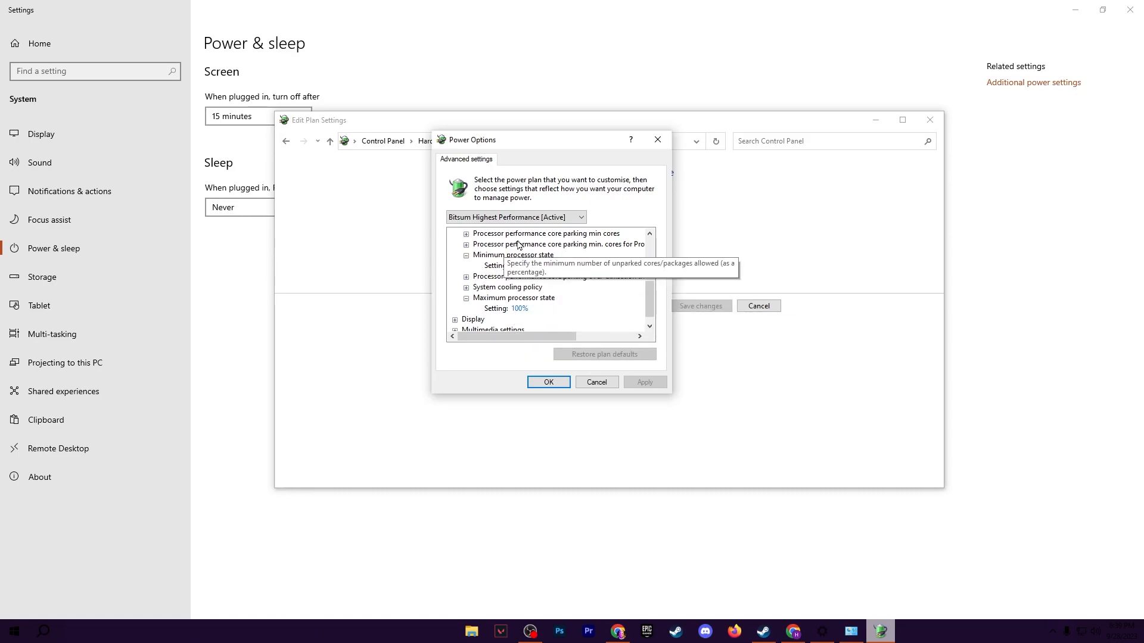
pyautogui.click(548, 381)
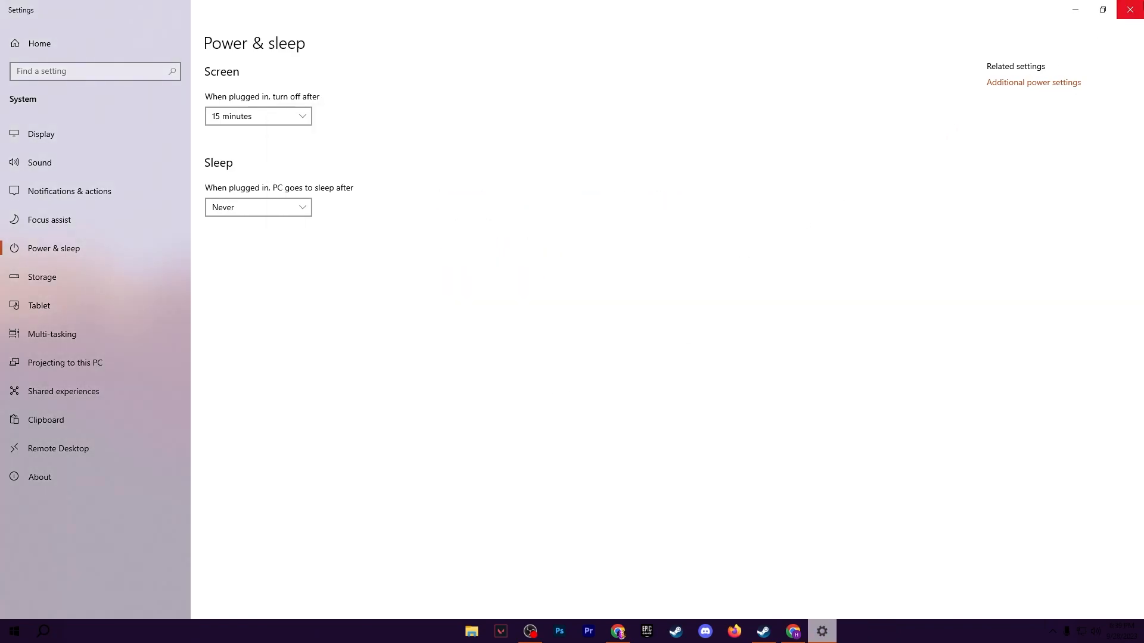